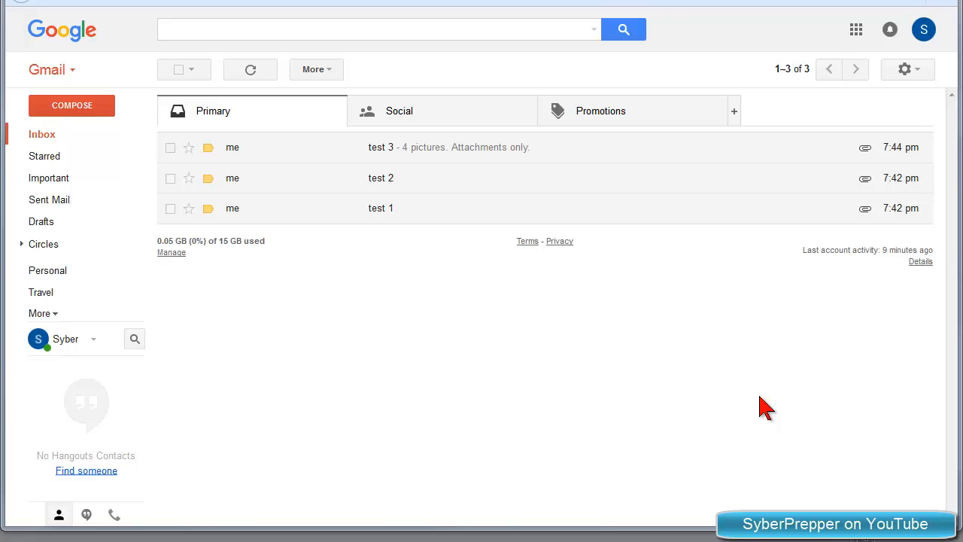
{"action": "mouse_move", "coordinate": [516, 350]}
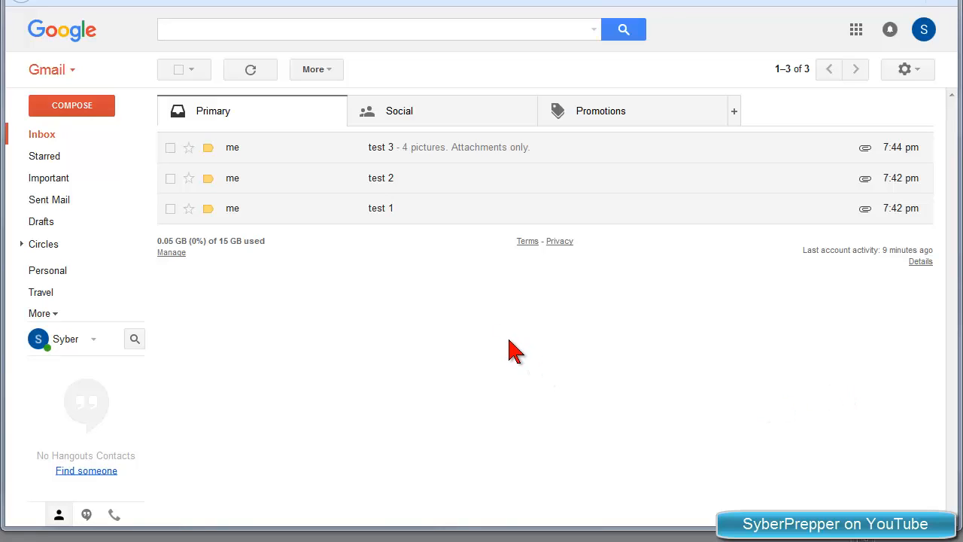
{"action": "mouse_move", "coordinate": [515, 350]}
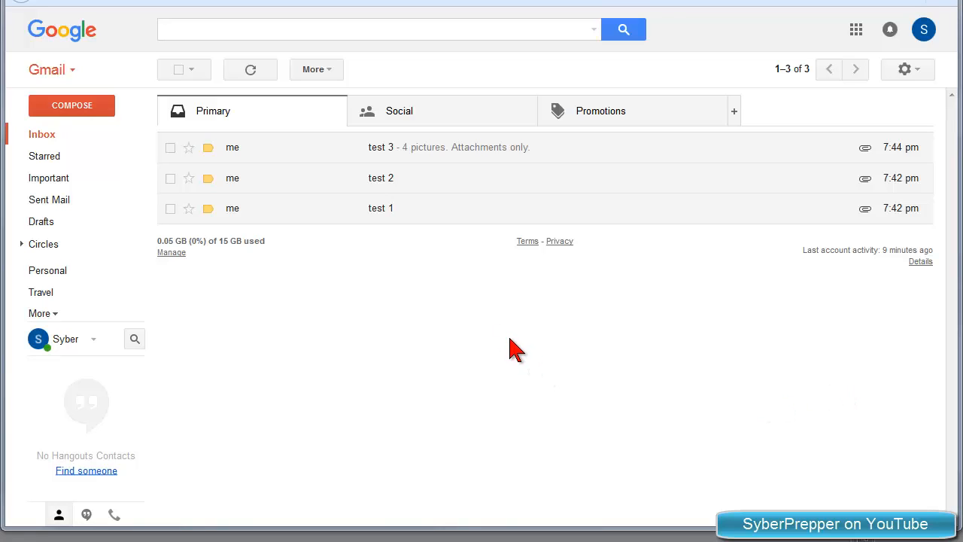
{"action": "mouse_move", "coordinate": [516, 351]}
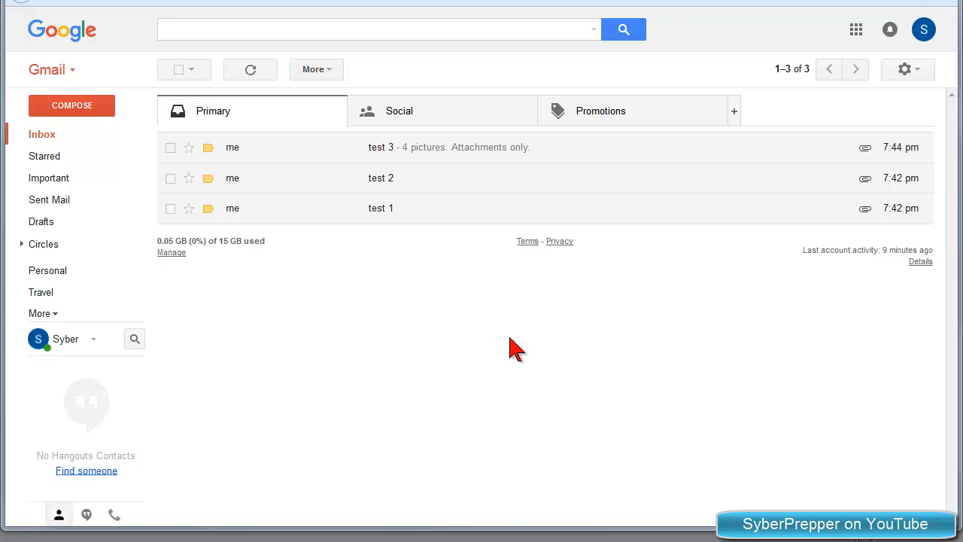
{"action": "mouse_move", "coordinate": [496, 327]}
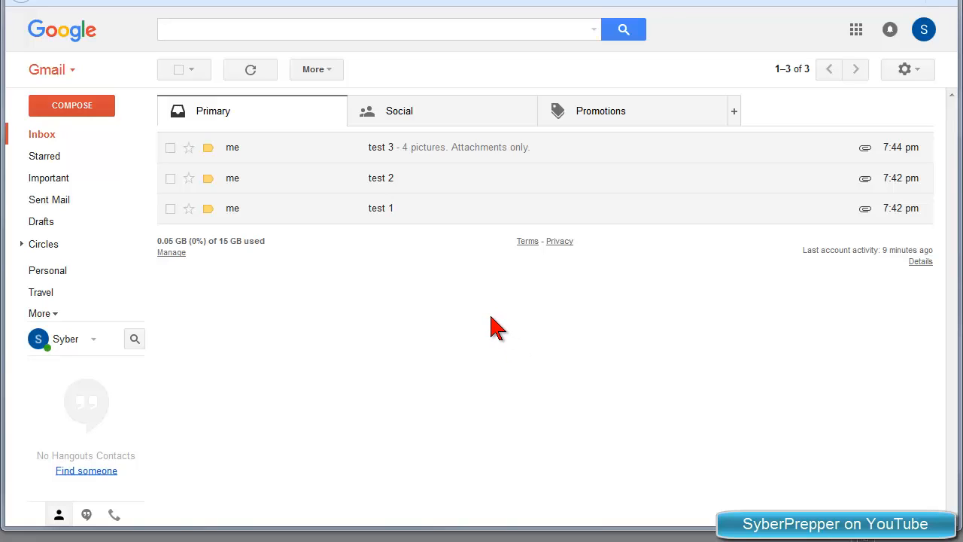
{"action": "mouse_move", "coordinate": [453, 295]}
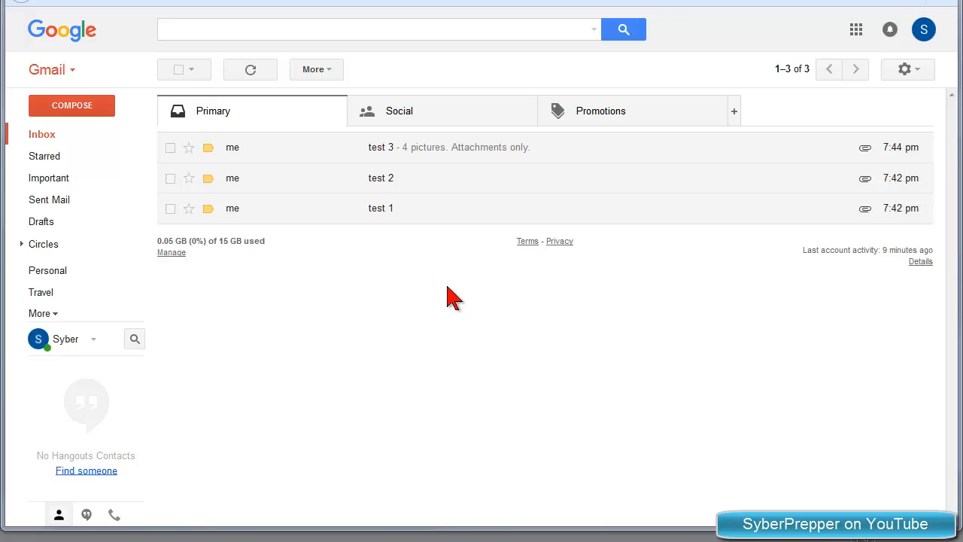
{"action": "mouse_move", "coordinate": [417, 237]}
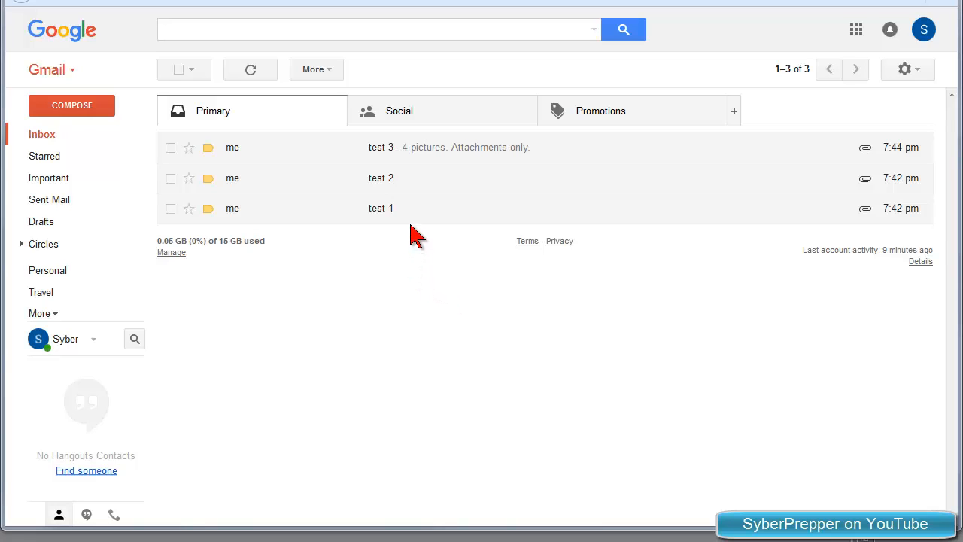
Step: Open the test 1 email and save its Etna picture attachment, image003.jpg, as a file
{"action": "left_click", "coordinate": [381, 207]}
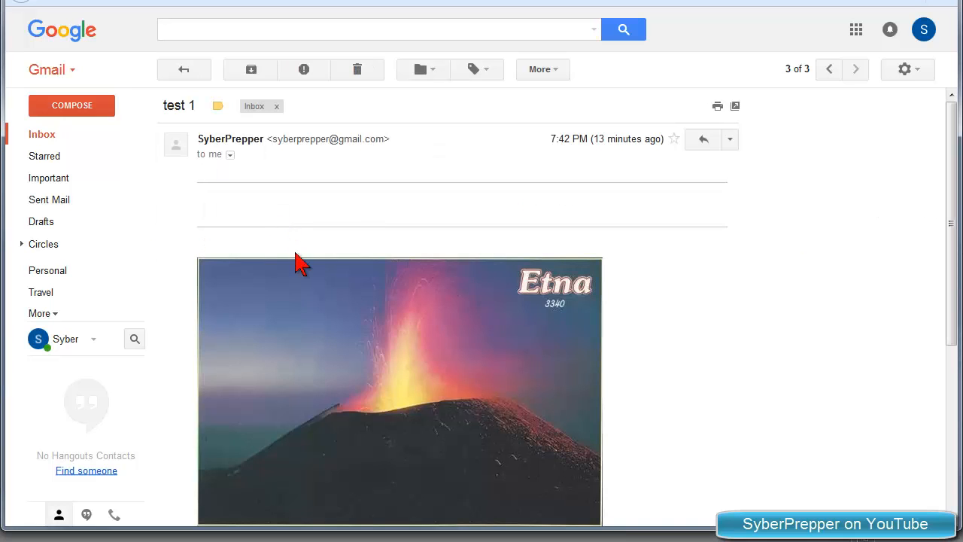
{"action": "left_click", "coordinate": [400, 391]}
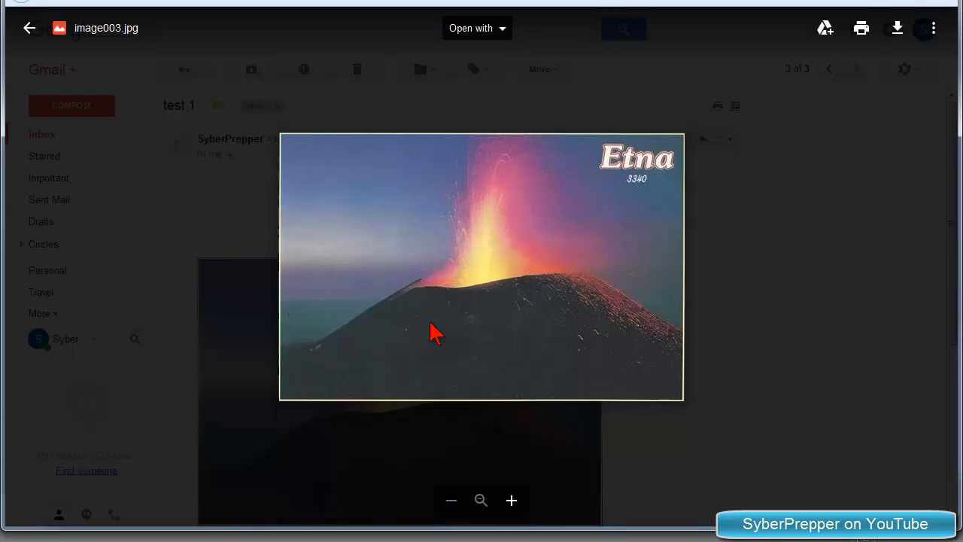
{"action": "mouse_move", "coordinate": [680, 188]}
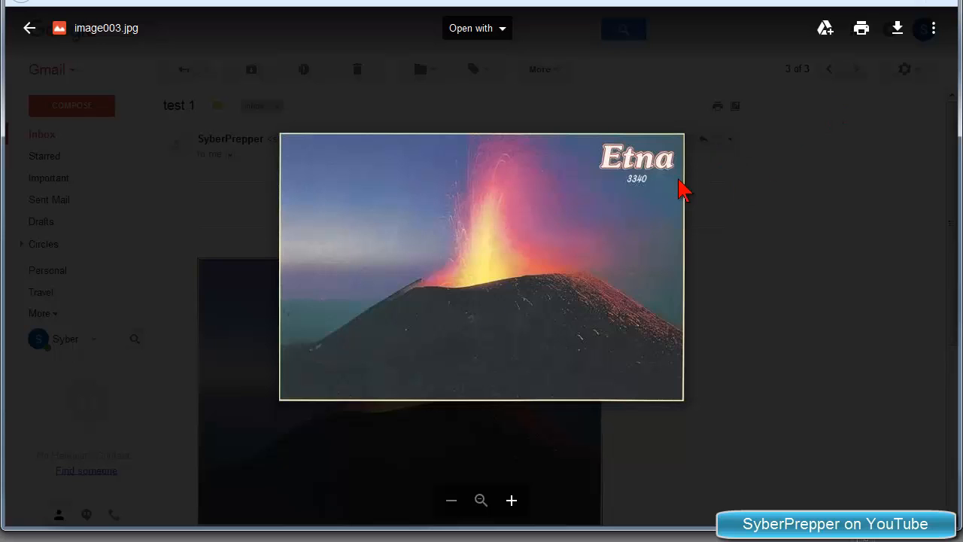
{"action": "mouse_move", "coordinate": [898, 68]}
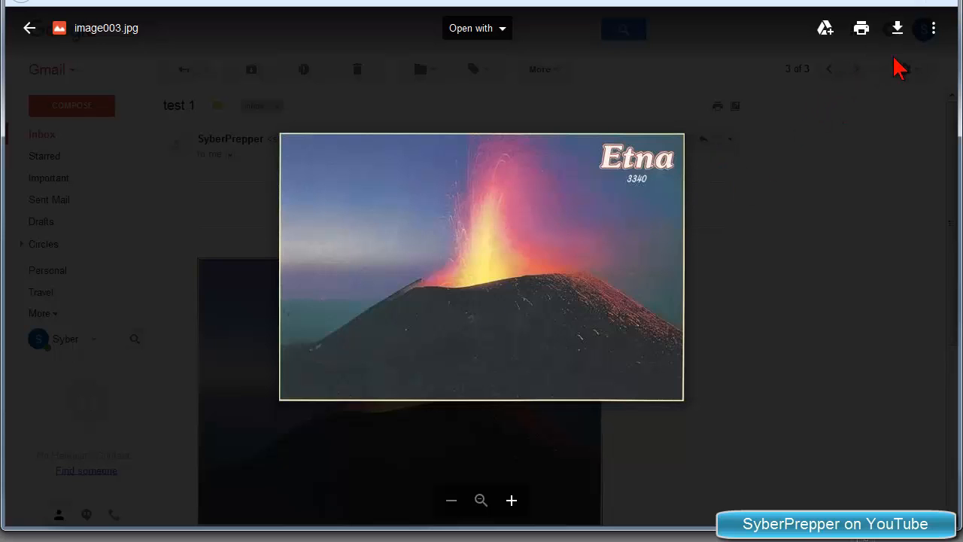
{"action": "left_click", "coordinate": [895, 28]}
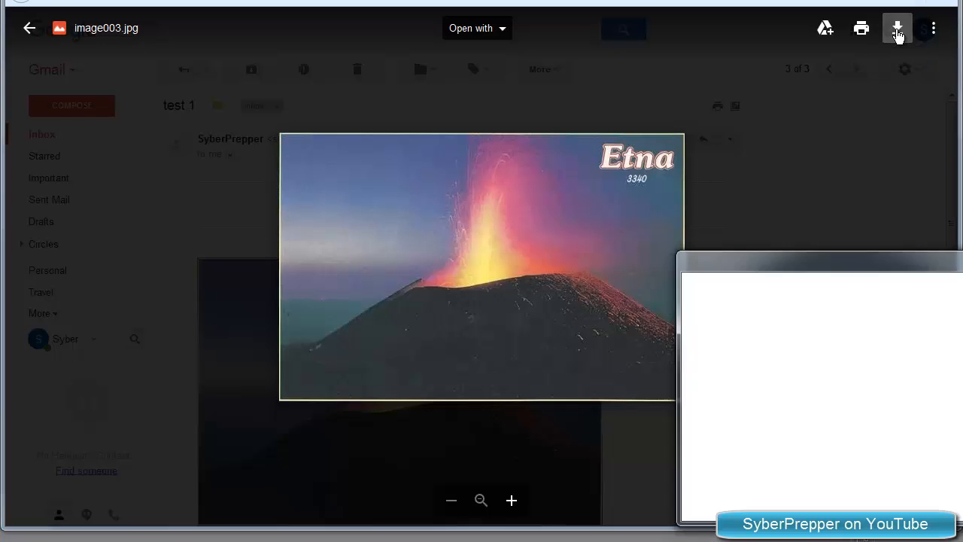
{"action": "left_click", "coordinate": [896, 27]}
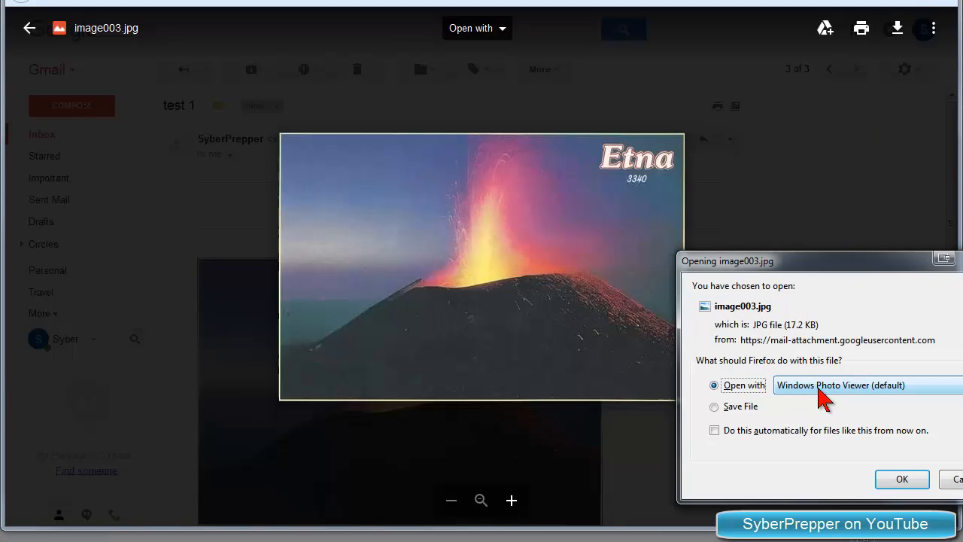
{"action": "left_click", "coordinate": [714, 406]}
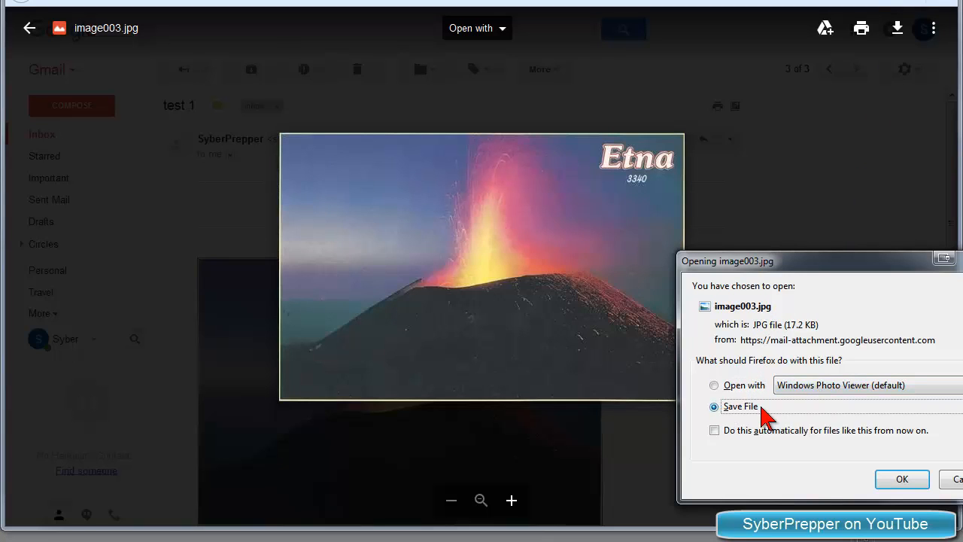
{"action": "mouse_move", "coordinate": [744, 422]}
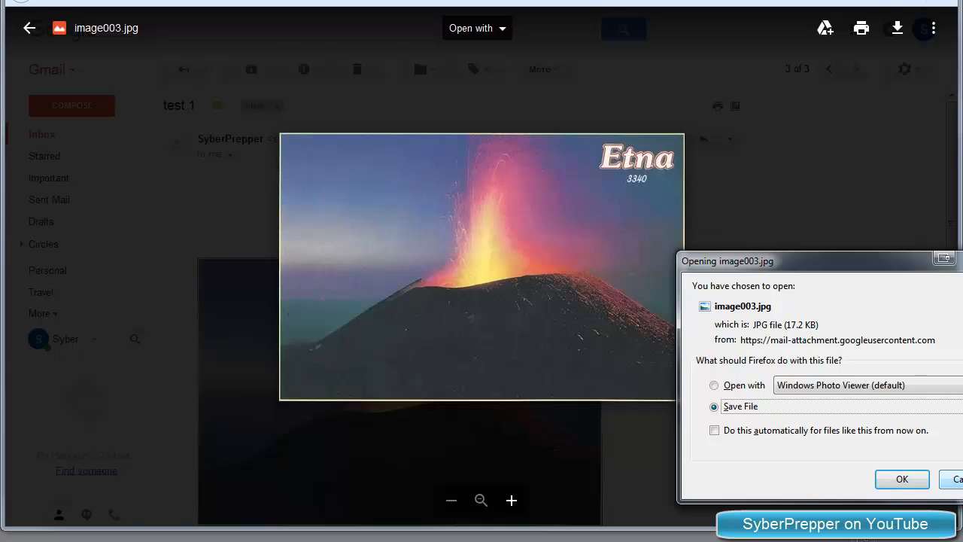
{"action": "left_click", "coordinate": [901, 479]}
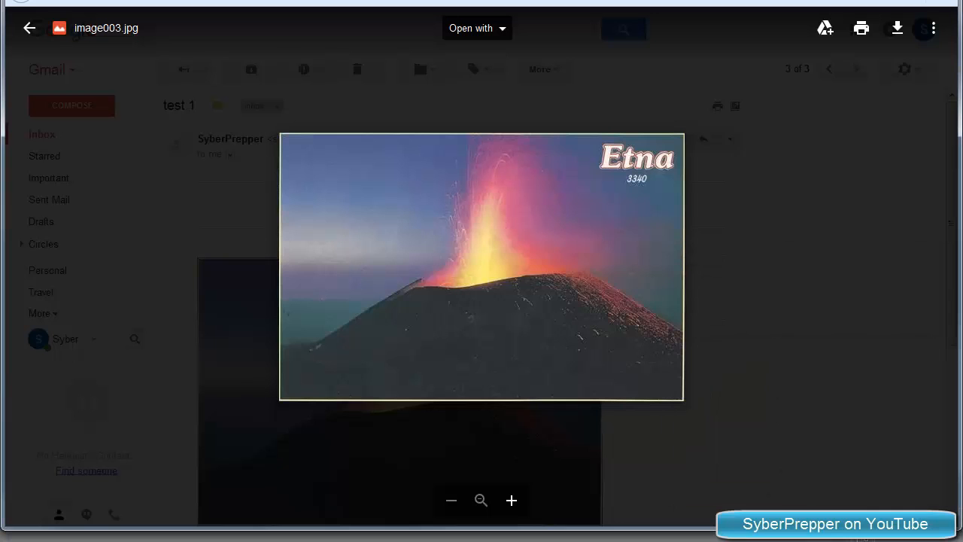
{"action": "mouse_move", "coordinate": [316, 102]}
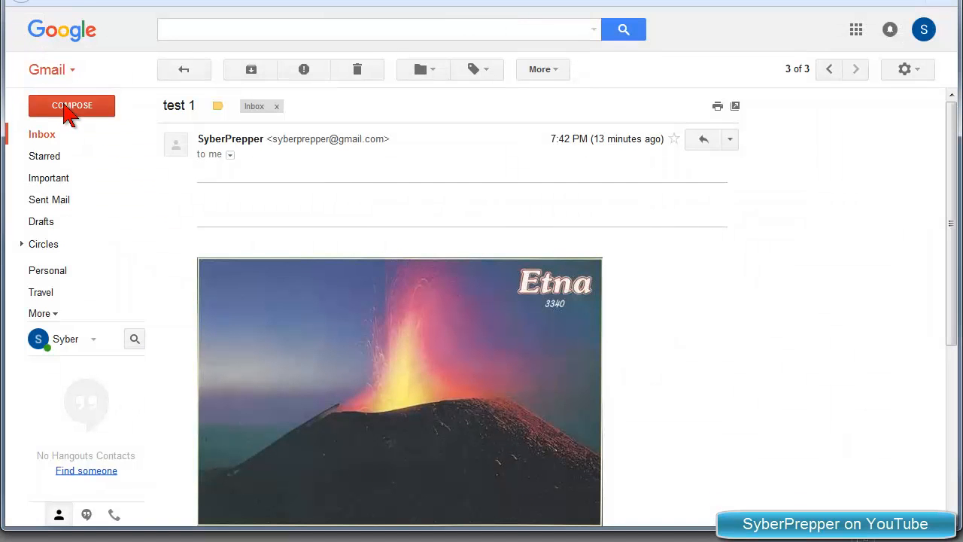
{"action": "mouse_move", "coordinate": [369, 276]}
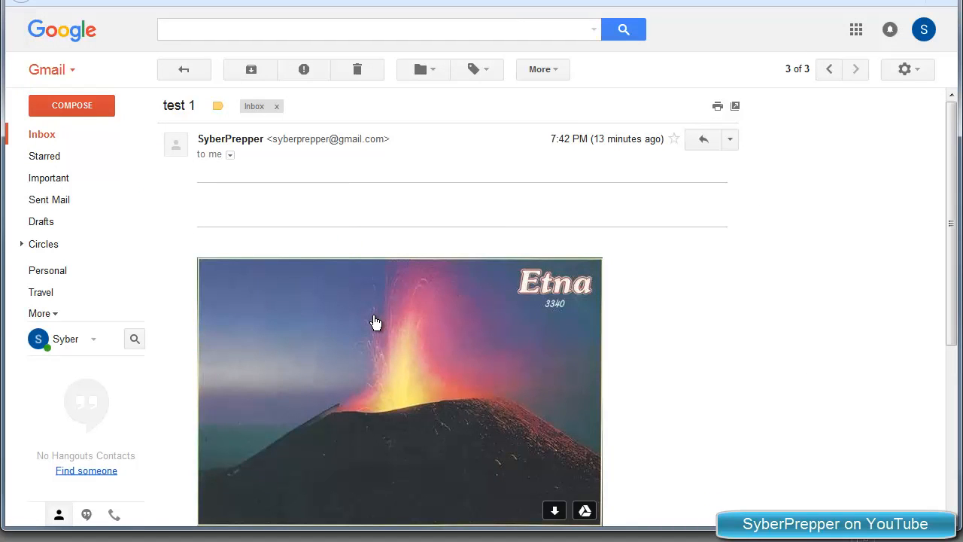
Step: Return to the Gmail inbox listing the three test emails
{"action": "left_click", "coordinate": [184, 69]}
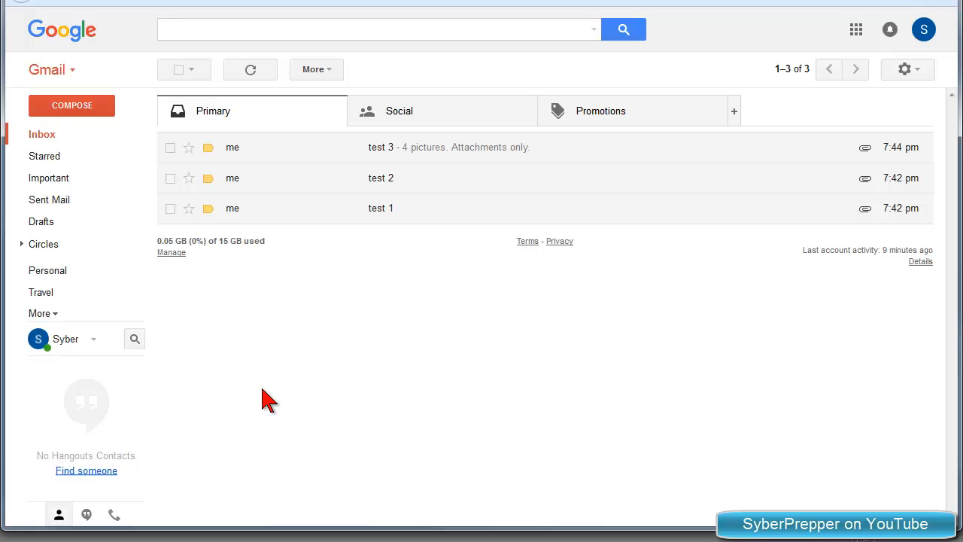
{"action": "mouse_move", "coordinate": [259, 394]}
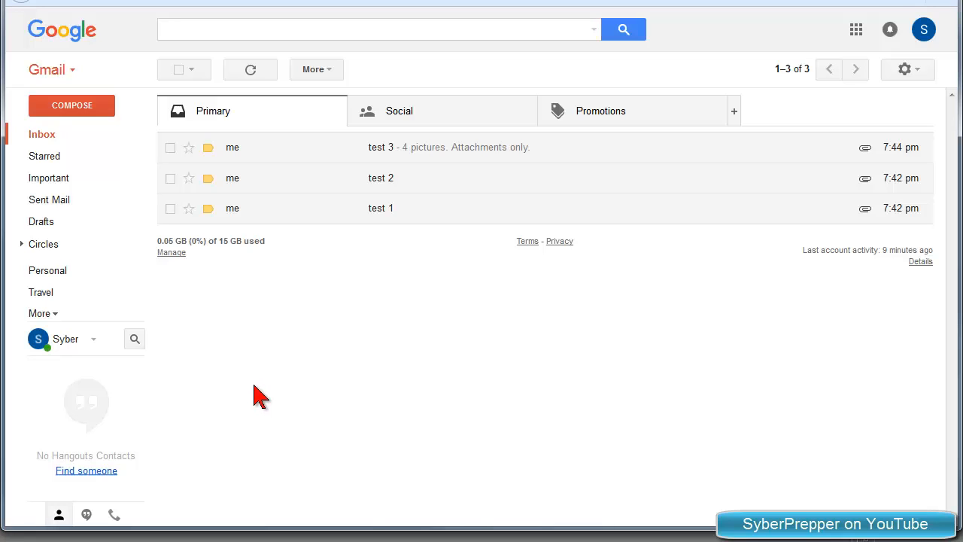
{"action": "mouse_move", "coordinate": [264, 390]}
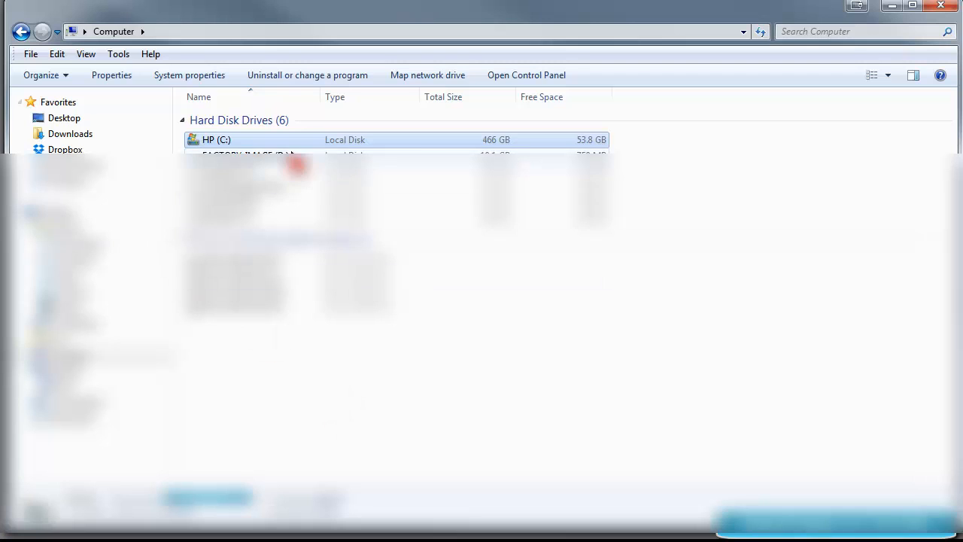
{"action": "mouse_move", "coordinate": [314, 21]}
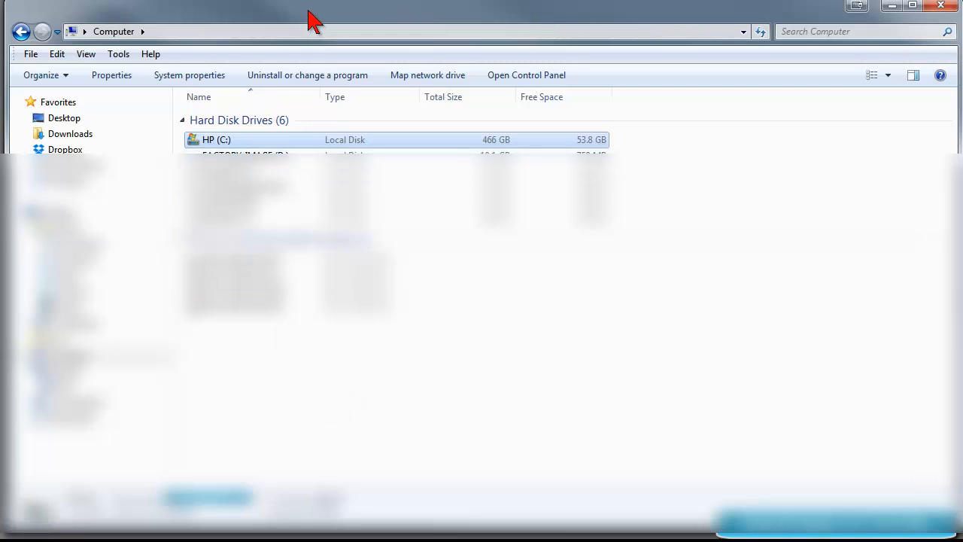
{"action": "mouse_move", "coordinate": [231, 144]}
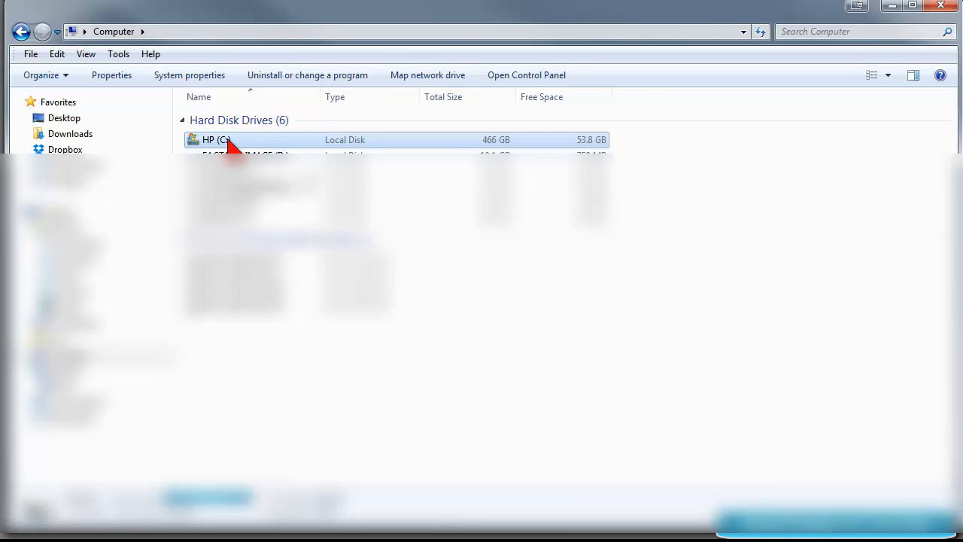
Step: Create a new folder named PicturesFromGmail on the HP (C:) drive
{"action": "double_click", "coordinate": [216, 139]}
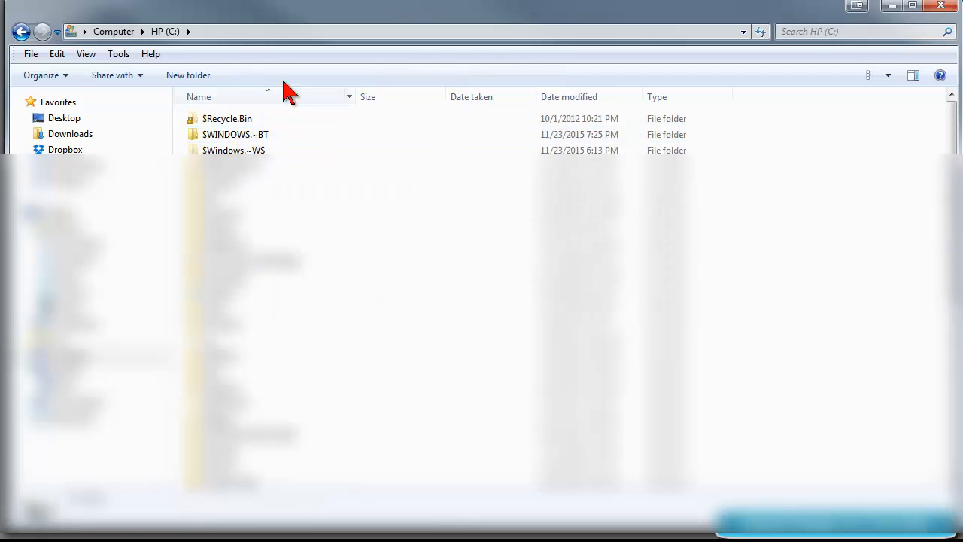
{"action": "left_click", "coordinate": [187, 75]}
{"action": "type", "text": "PicturesFromGm"}
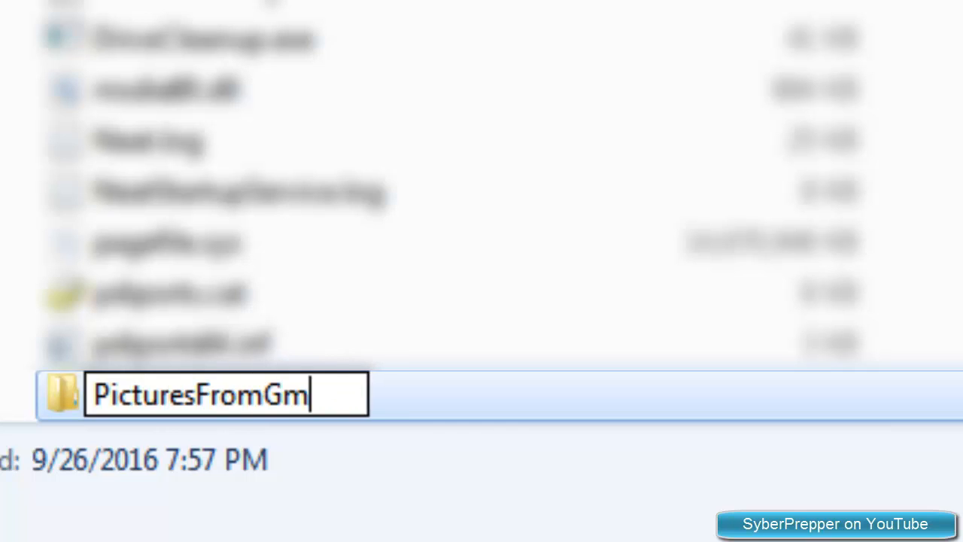
{"action": "type", "text": "ail"}
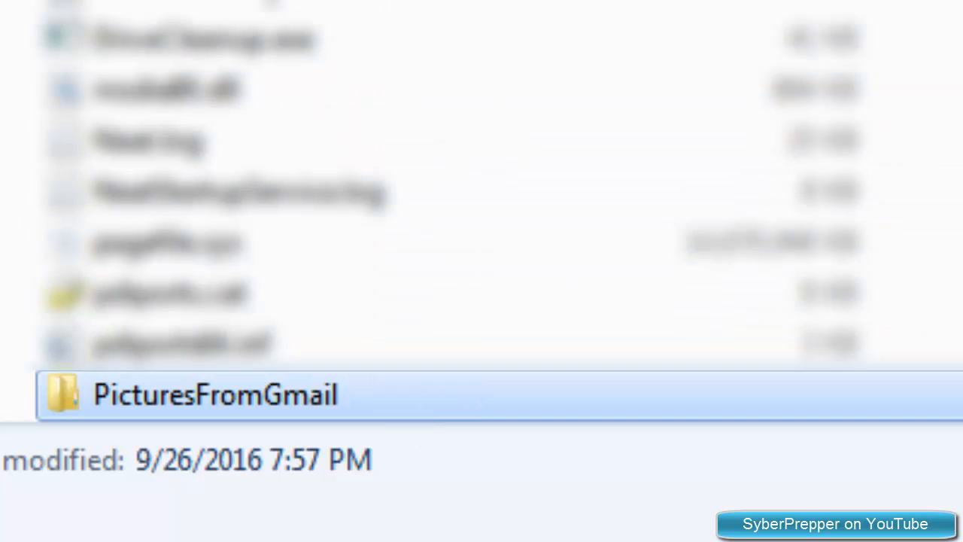
{"action": "mouse_move", "coordinate": [308, 421]}
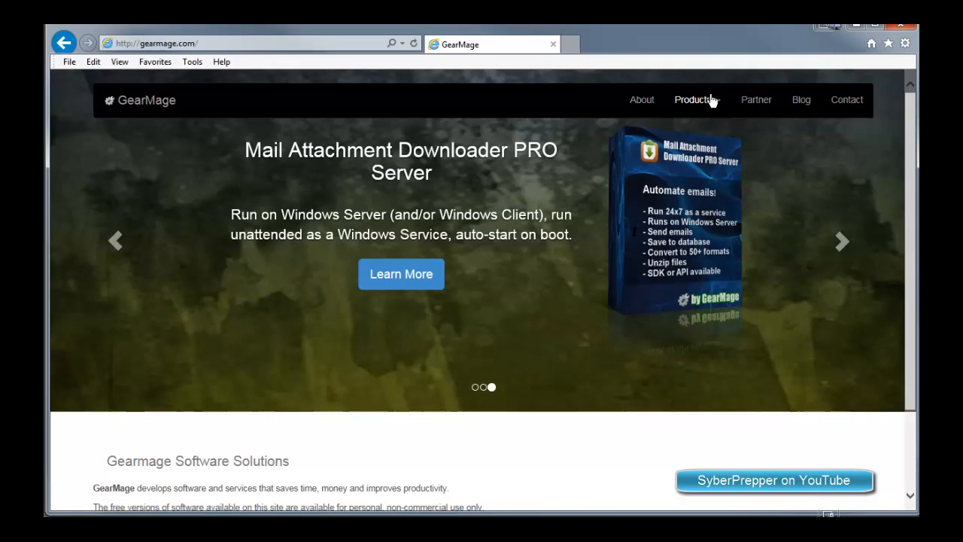
Step: Download the MailAttachmentDownloaderInstall zip from GearMage's Mail Attachment Downloader Free page
{"action": "left_click", "coordinate": [692, 100]}
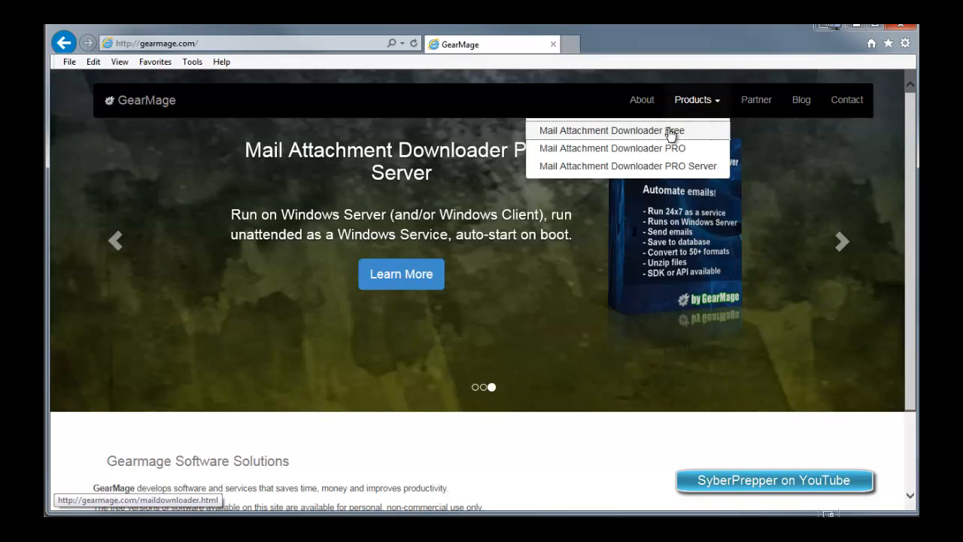
{"action": "left_click", "coordinate": [609, 130]}
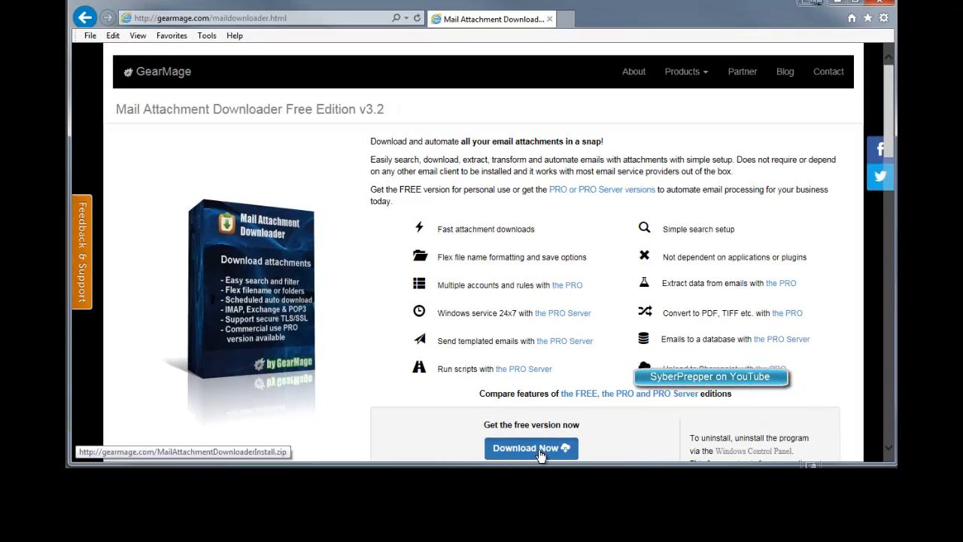
{"action": "left_click", "coordinate": [530, 448]}
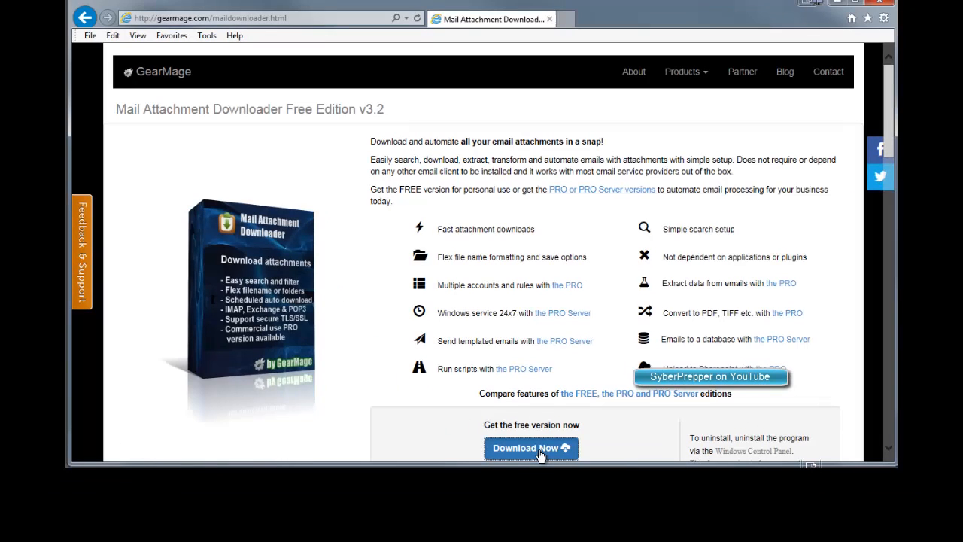
{"action": "left_click", "coordinate": [531, 448]}
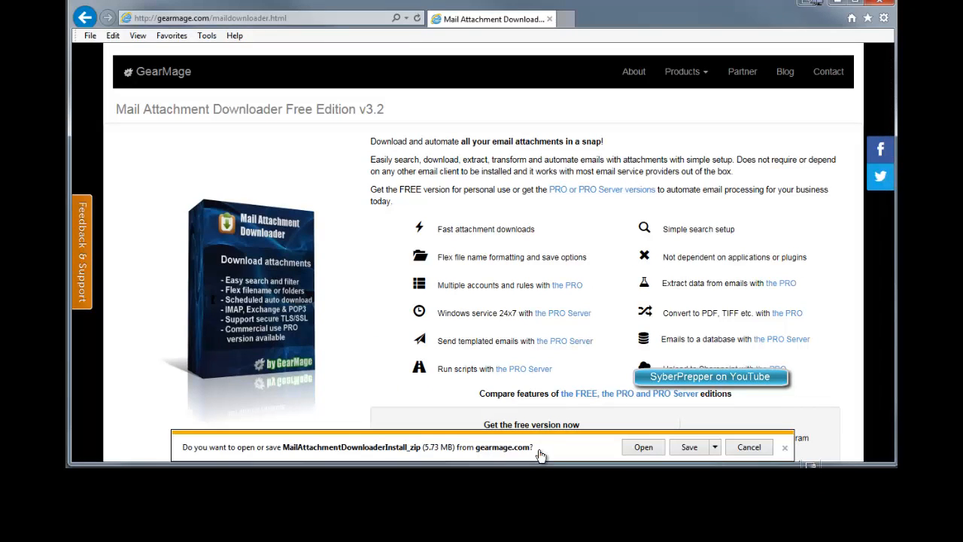
{"action": "mouse_move", "coordinate": [293, 462]}
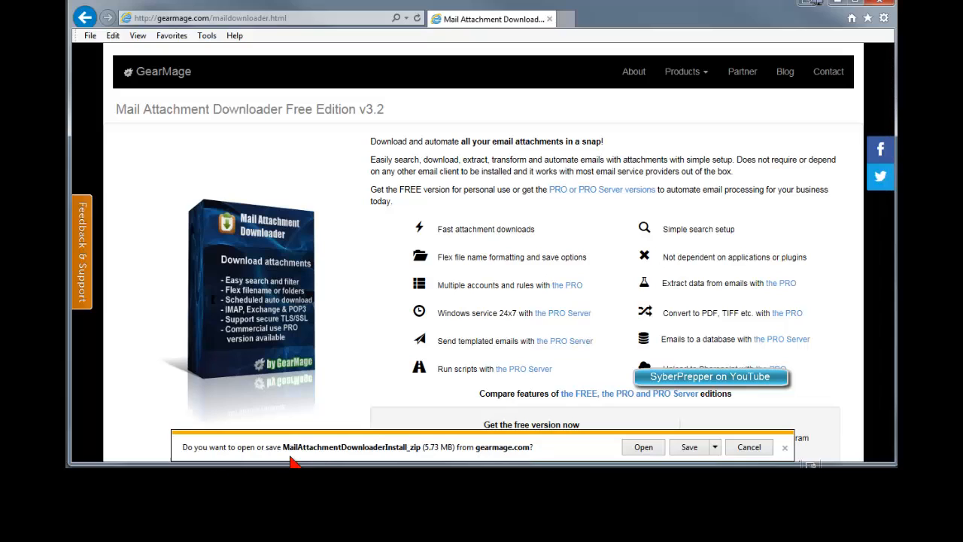
{"action": "mouse_move", "coordinate": [437, 458]}
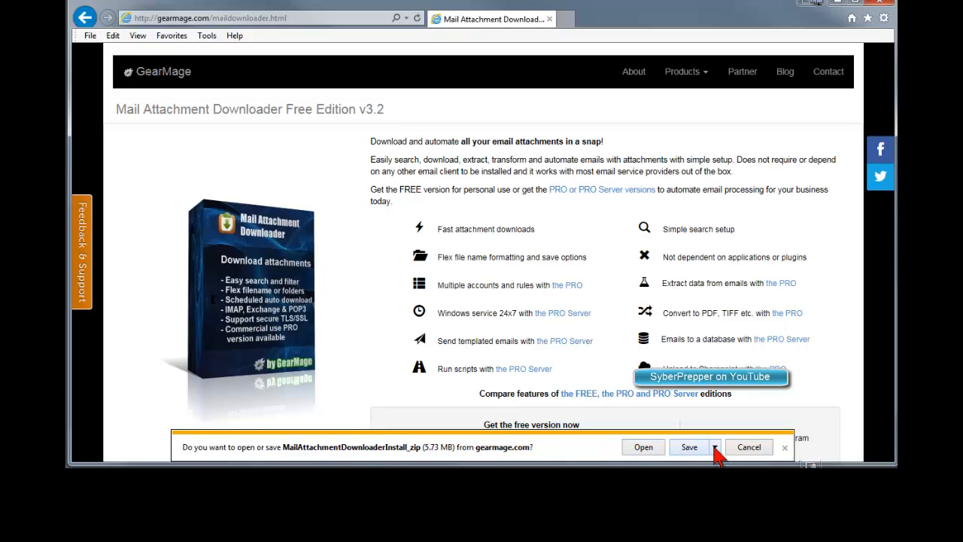
{"action": "left_click", "coordinate": [713, 446]}
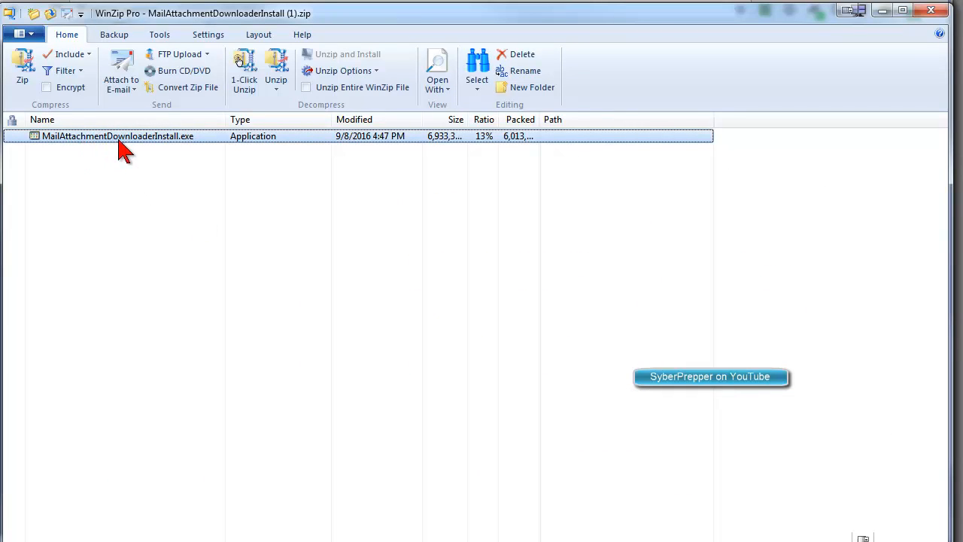
{"action": "mouse_move", "coordinate": [151, 143]}
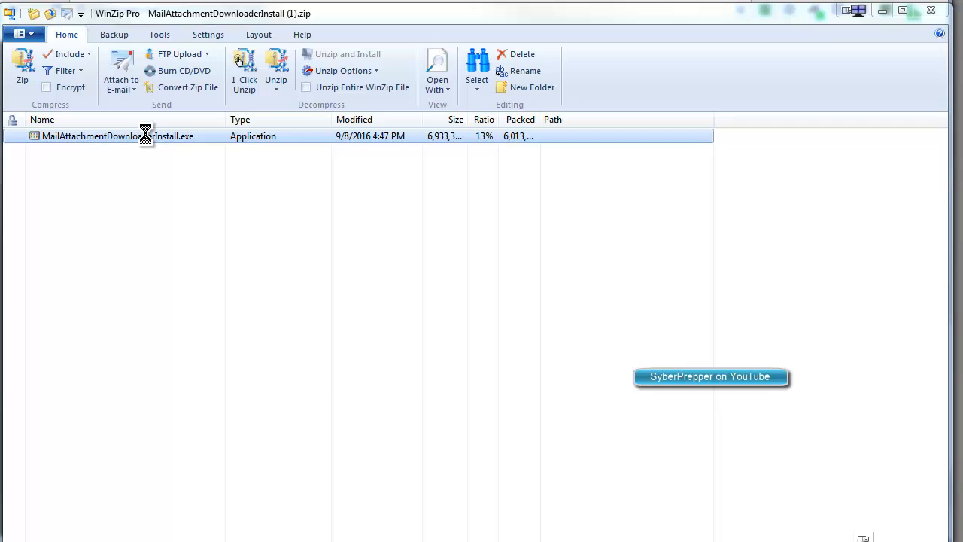
Step: Run MailAttachmentDownloaderInstall.exe from WinZip and allow it past the security warning
{"action": "double_click", "coordinate": [116, 135]}
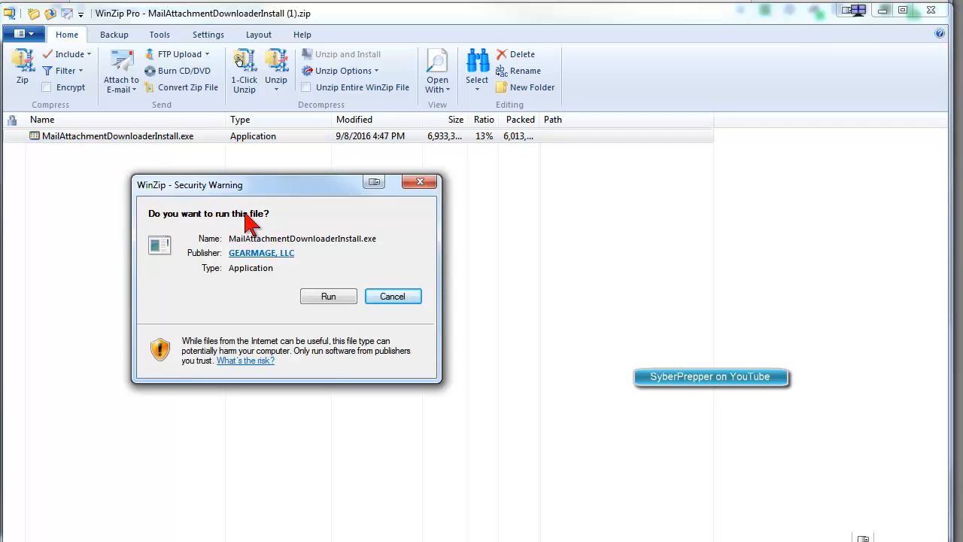
{"action": "mouse_move", "coordinate": [254, 231]}
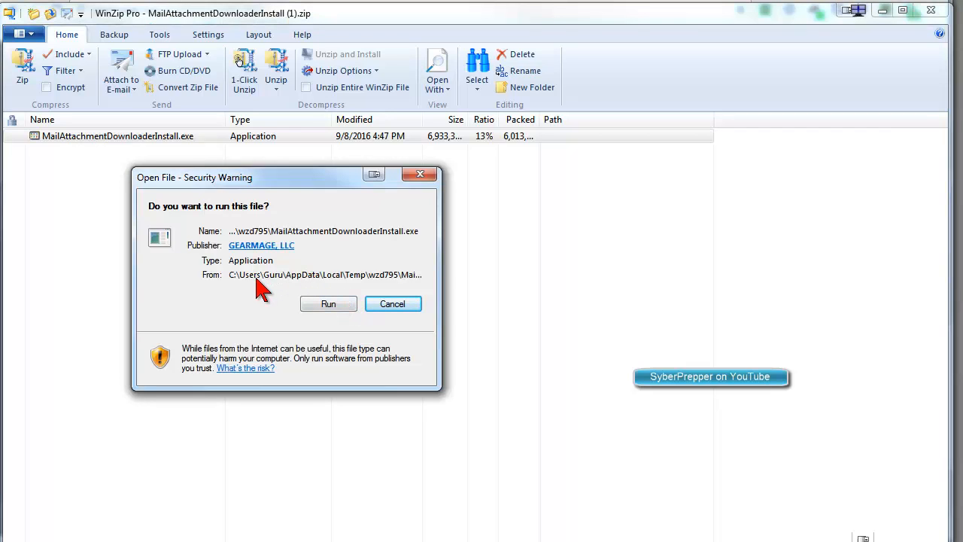
{"action": "mouse_move", "coordinate": [269, 295]}
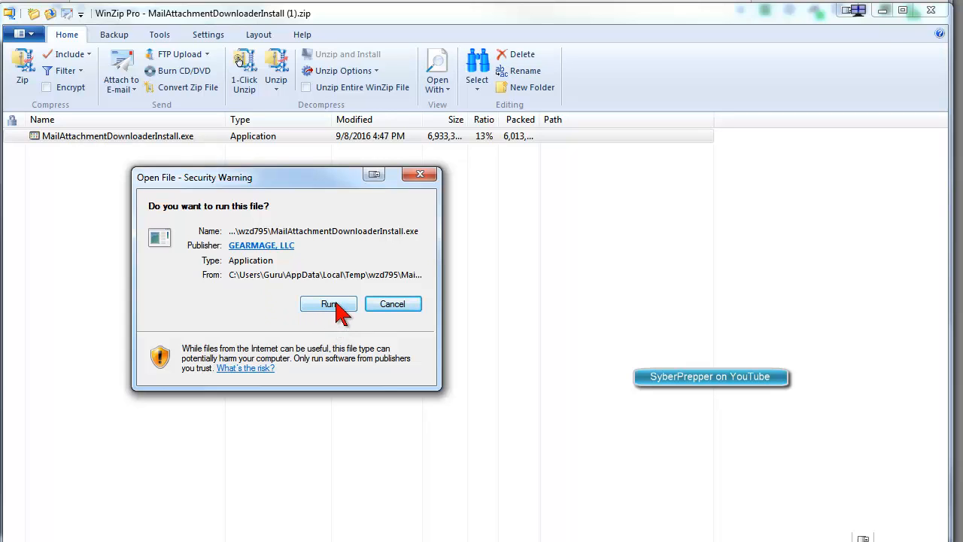
{"action": "left_click", "coordinate": [329, 303]}
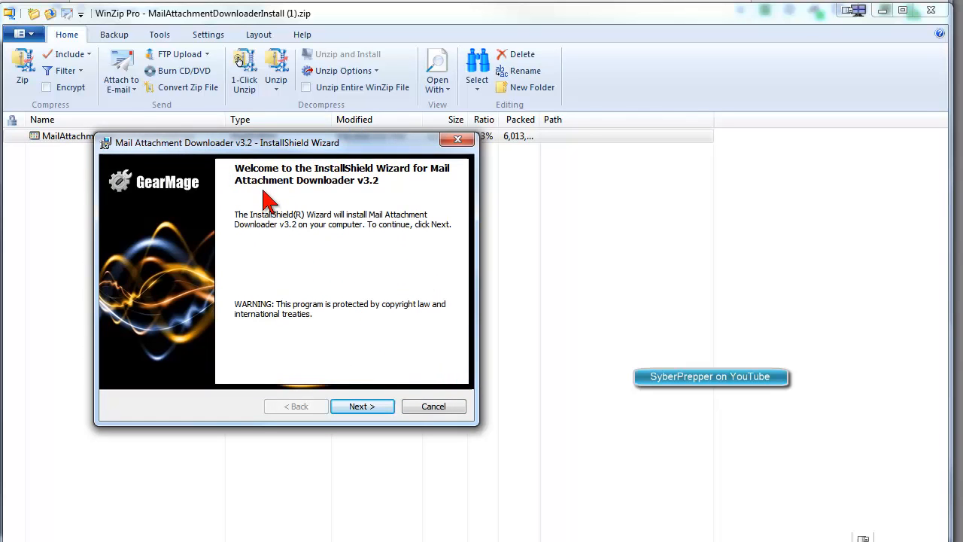
Step: Install Mail Attachment Downloader v3.2, accepting the license and default folder, then launch it
{"action": "left_click", "coordinate": [361, 406]}
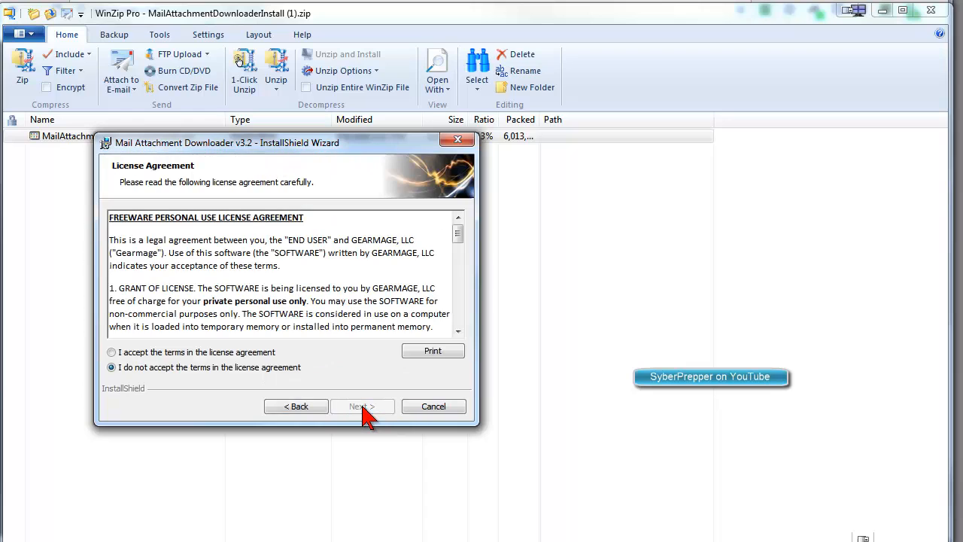
{"action": "left_click", "coordinate": [112, 351]}
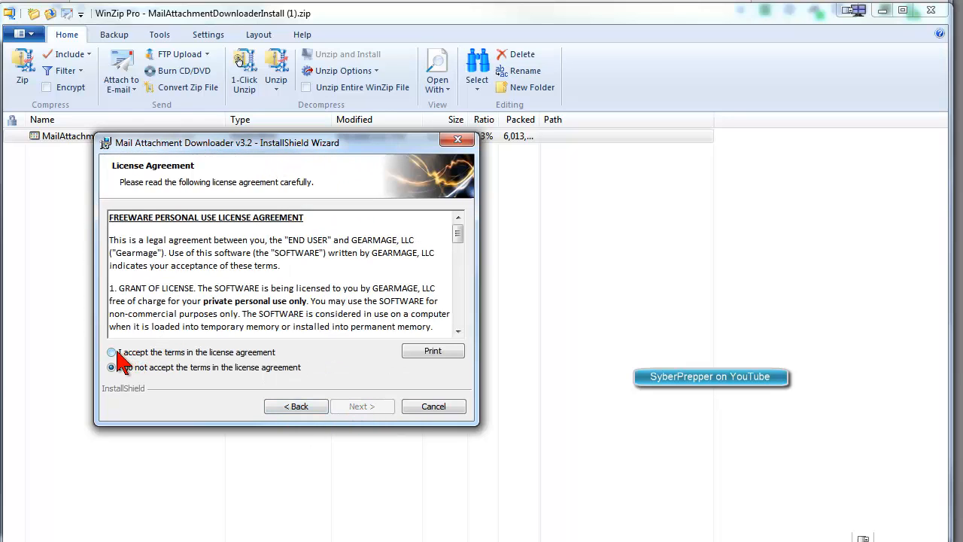
{"action": "left_click", "coordinate": [112, 351]}
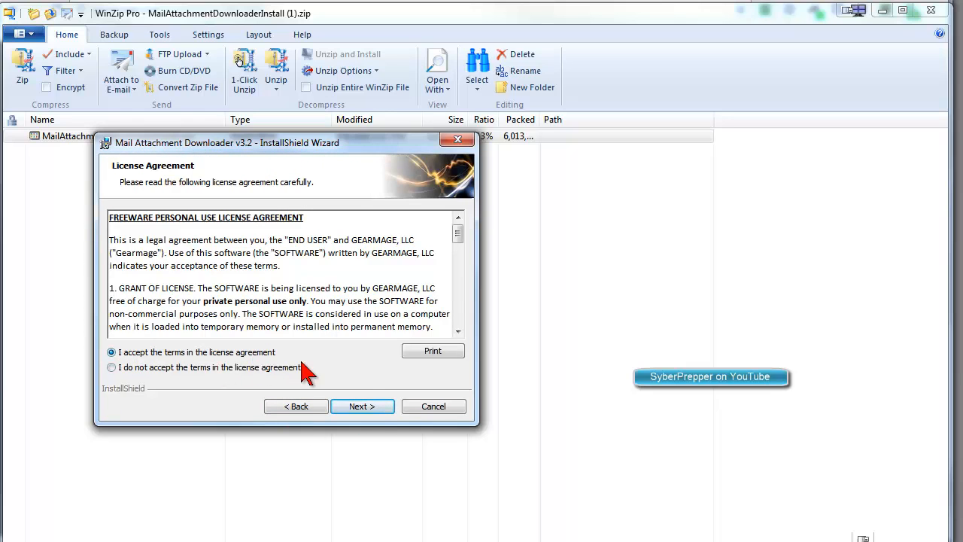
{"action": "left_click", "coordinate": [362, 406]}
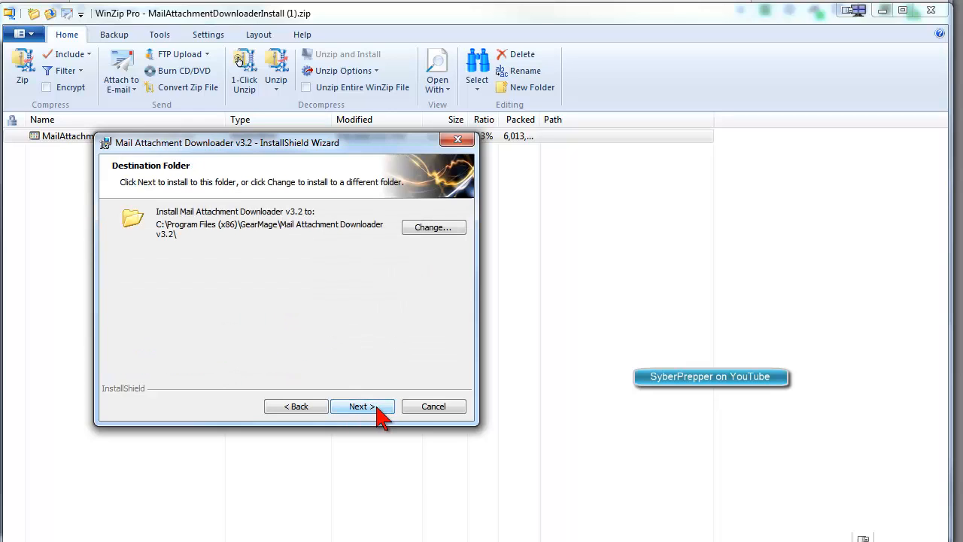
{"action": "mouse_move", "coordinate": [315, 237]}
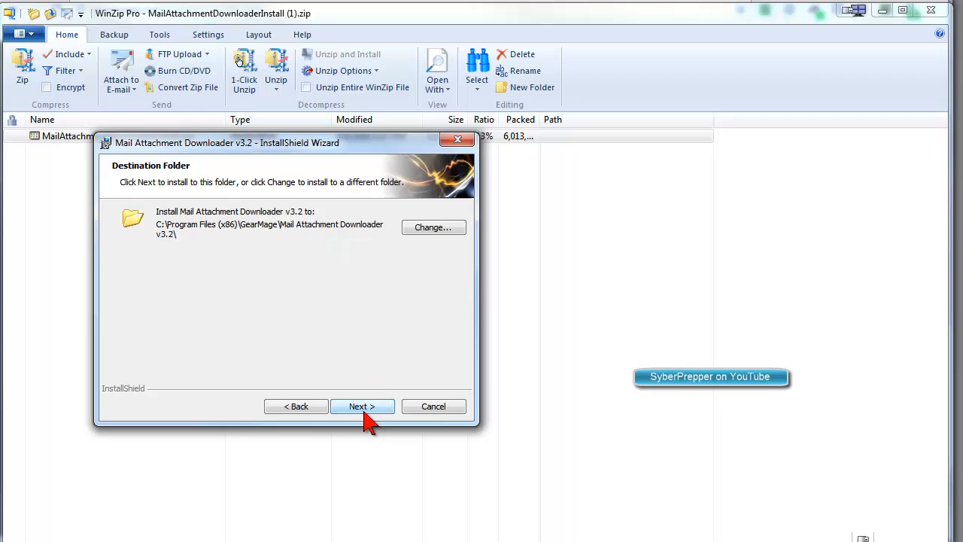
{"action": "left_click", "coordinate": [362, 406]}
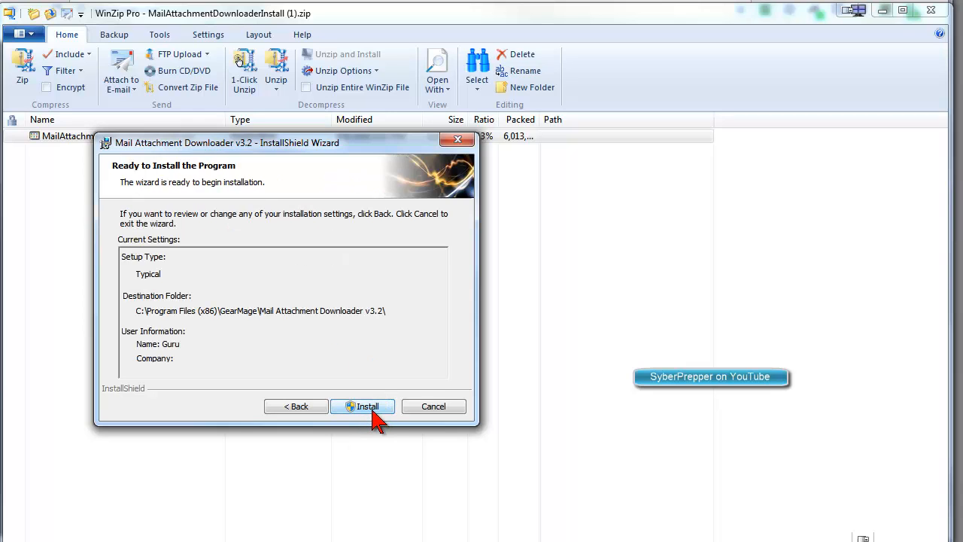
{"action": "left_click", "coordinate": [362, 406]}
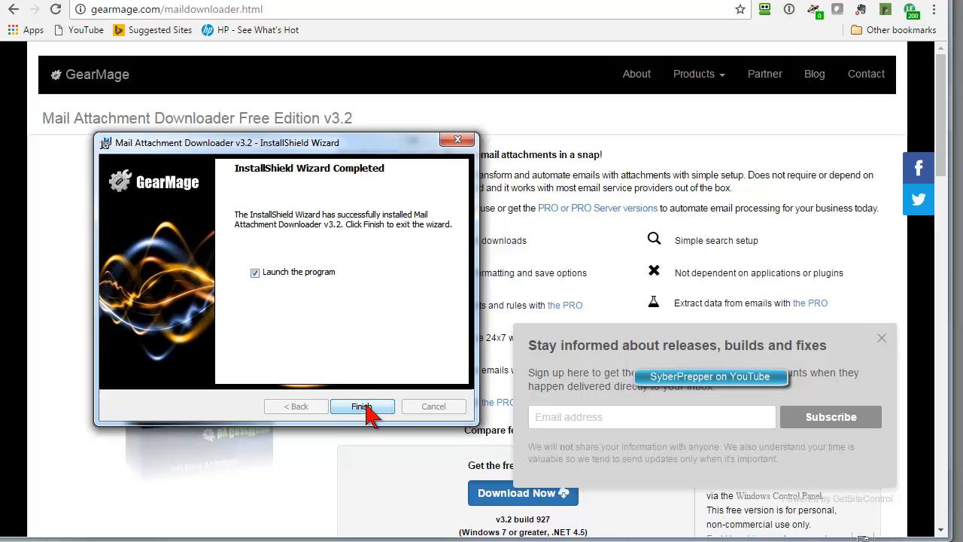
{"action": "left_click", "coordinate": [362, 406]}
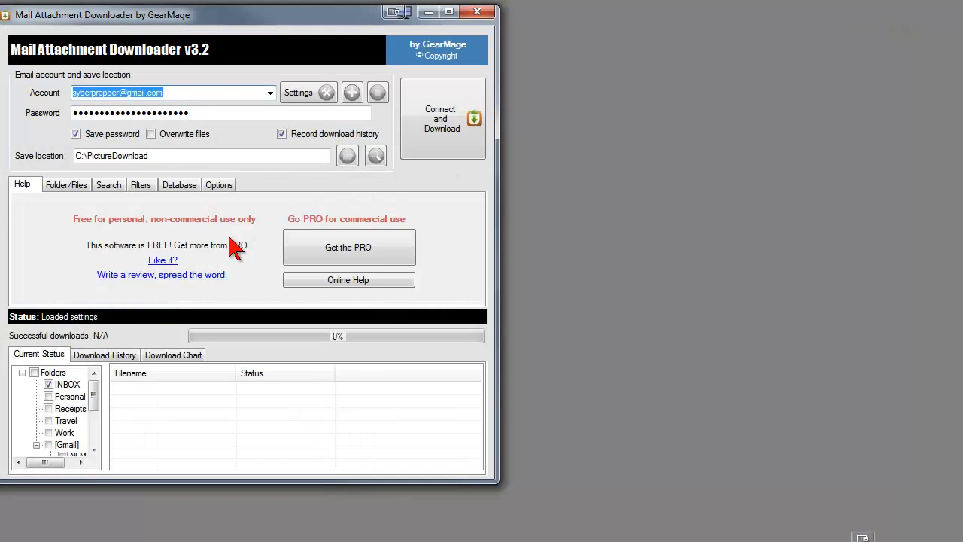
{"action": "mouse_move", "coordinate": [348, 155]}
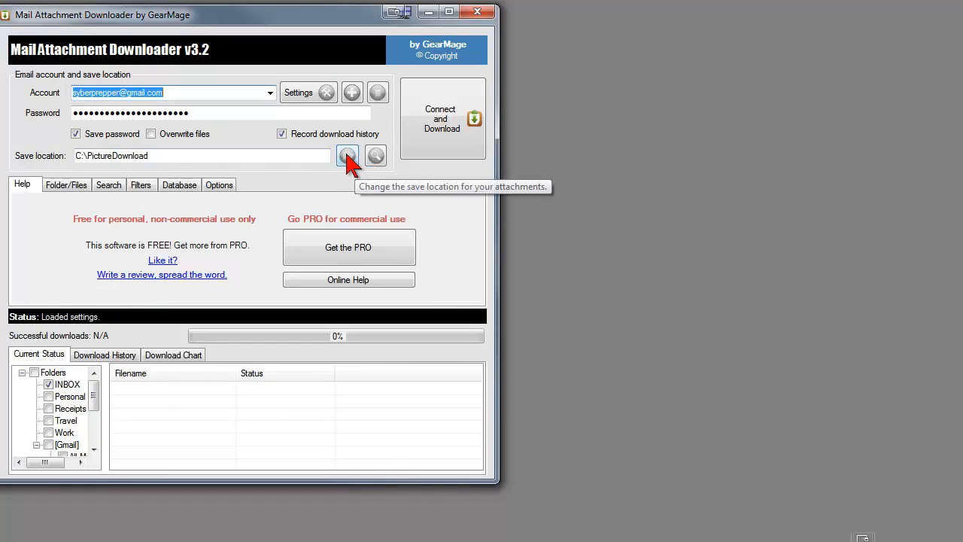
Step: Browse to the PicturesFromGmail folder on C: and set it as the save location
{"action": "left_click", "coordinate": [346, 156]}
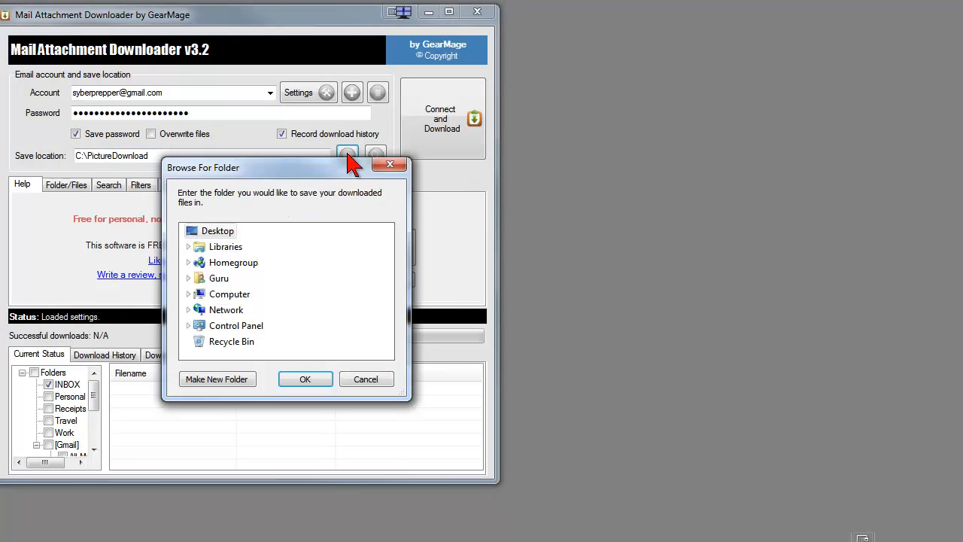
{"action": "left_click", "coordinate": [230, 294]}
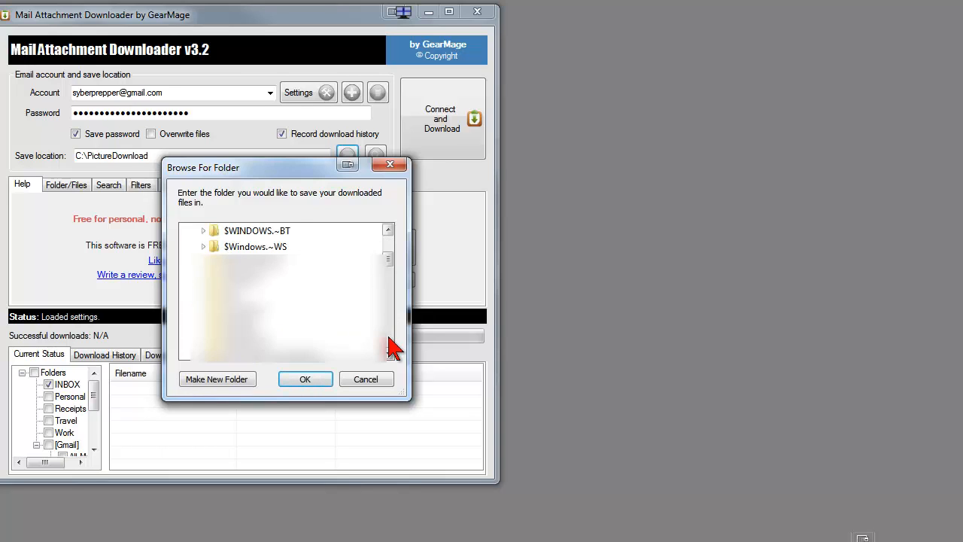
{"action": "scroll", "scroll_direction": "down", "scroll_amount": 3}
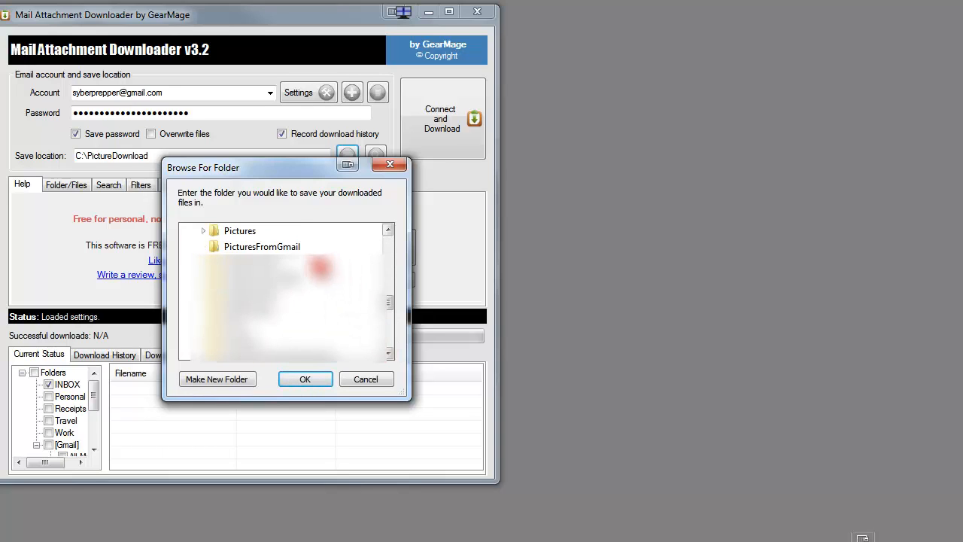
{"action": "left_click", "coordinate": [304, 379]}
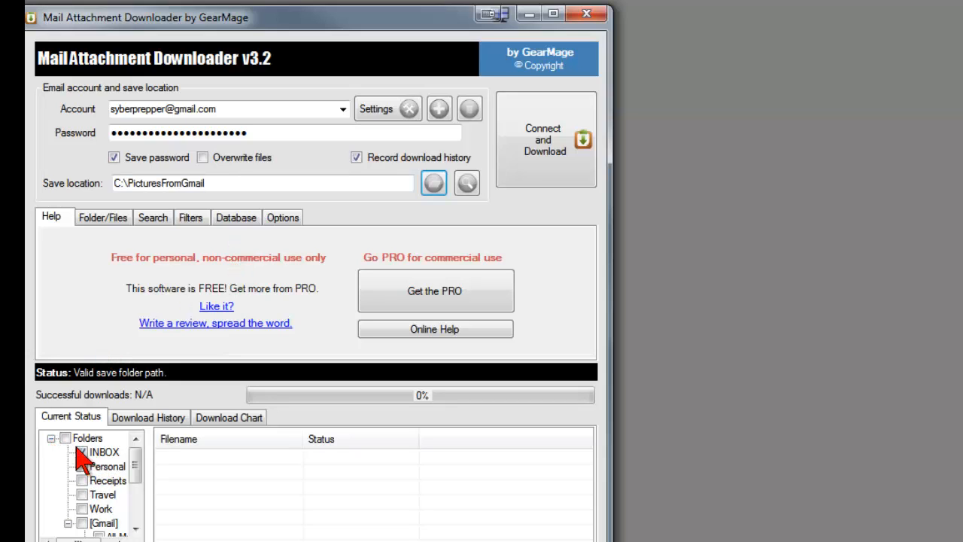
{"action": "left_click", "coordinate": [81, 451]}
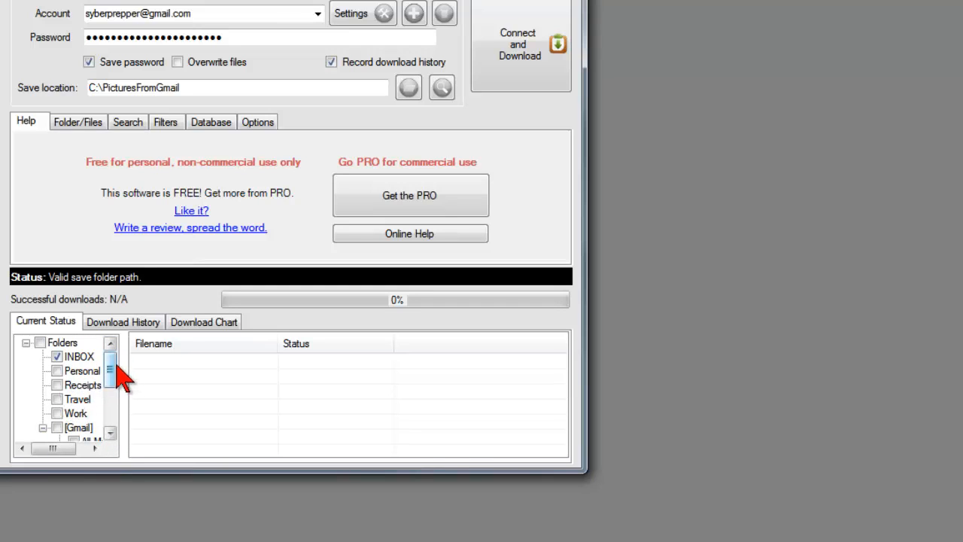
{"action": "left_click", "coordinate": [123, 321]}
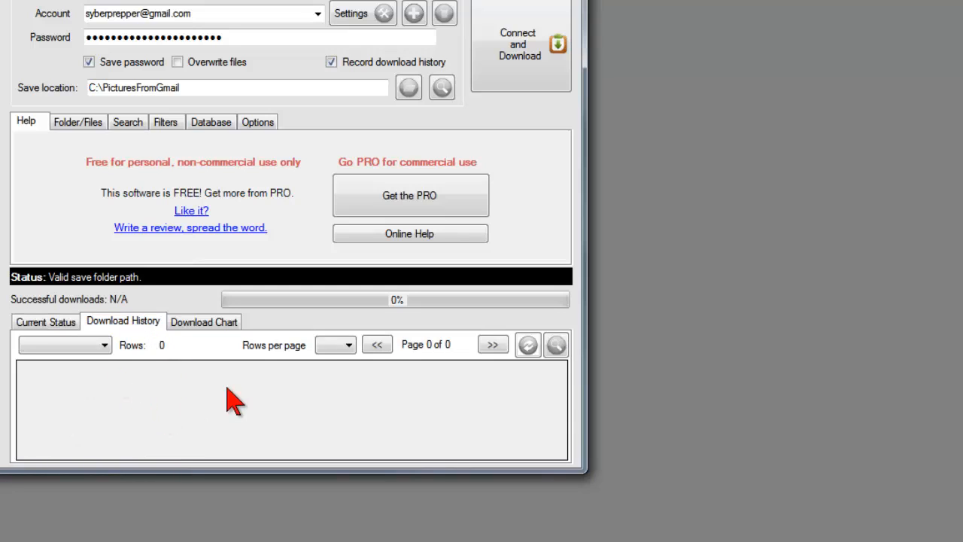
{"action": "left_click", "coordinate": [204, 321]}
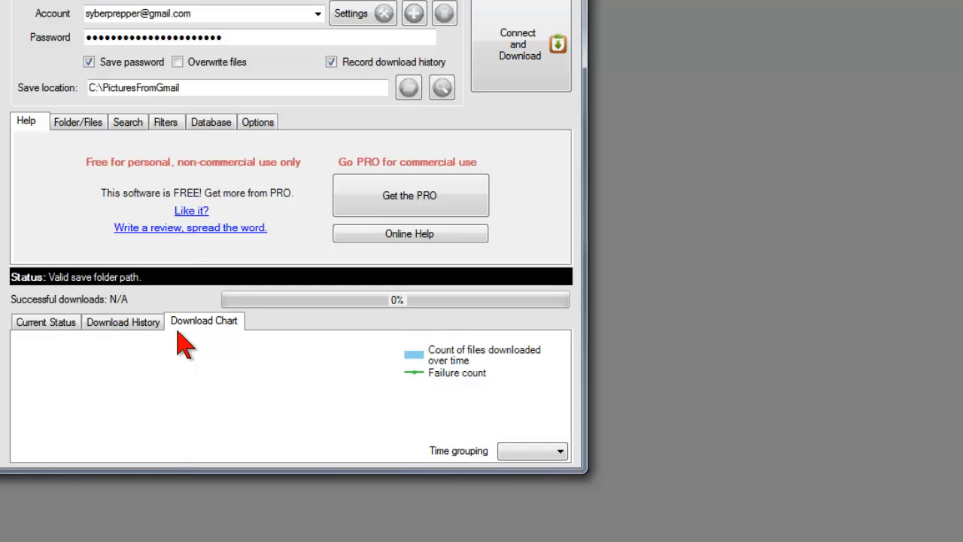
{"action": "left_click", "coordinate": [45, 321]}
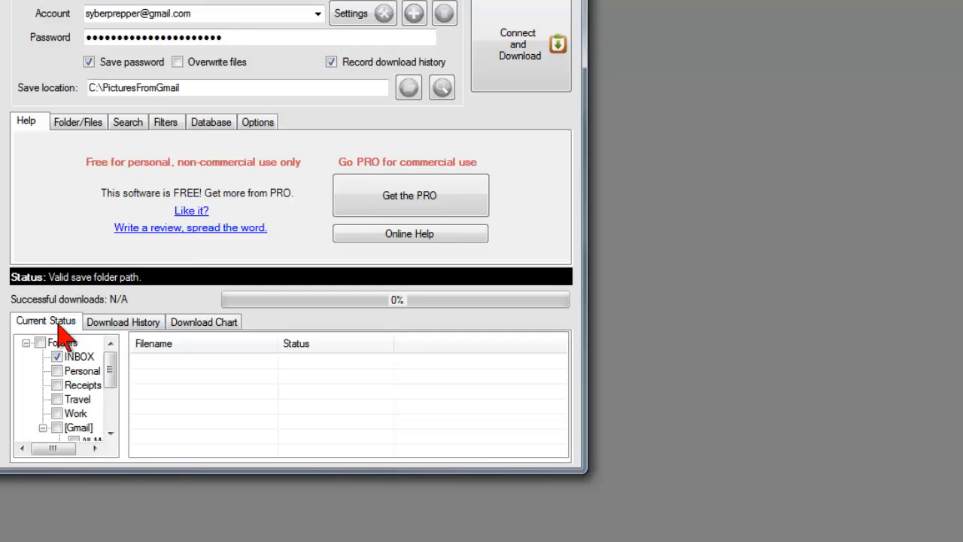
{"action": "mouse_move", "coordinate": [119, 197]}
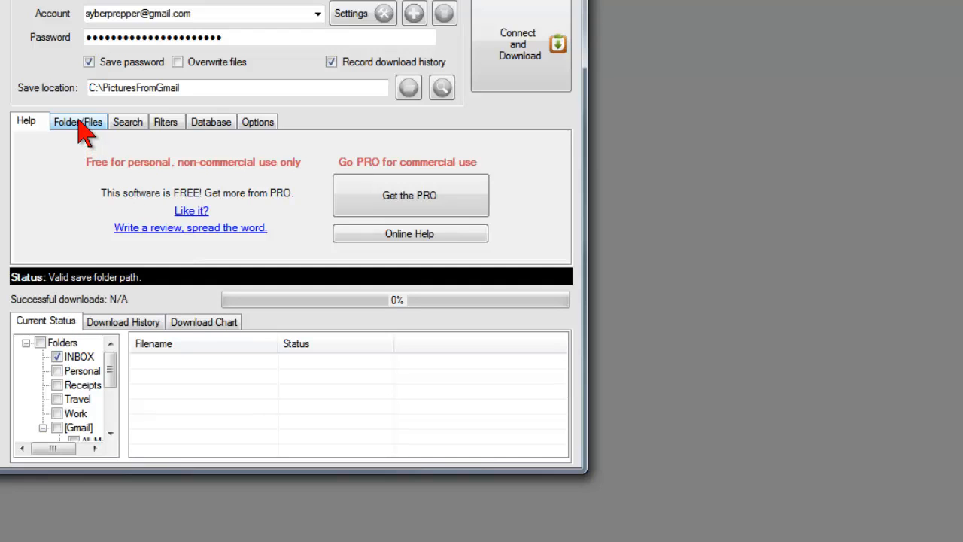
Step: Show the Folder/Files tab with searched-folder and filename options
{"action": "left_click", "coordinate": [77, 121]}
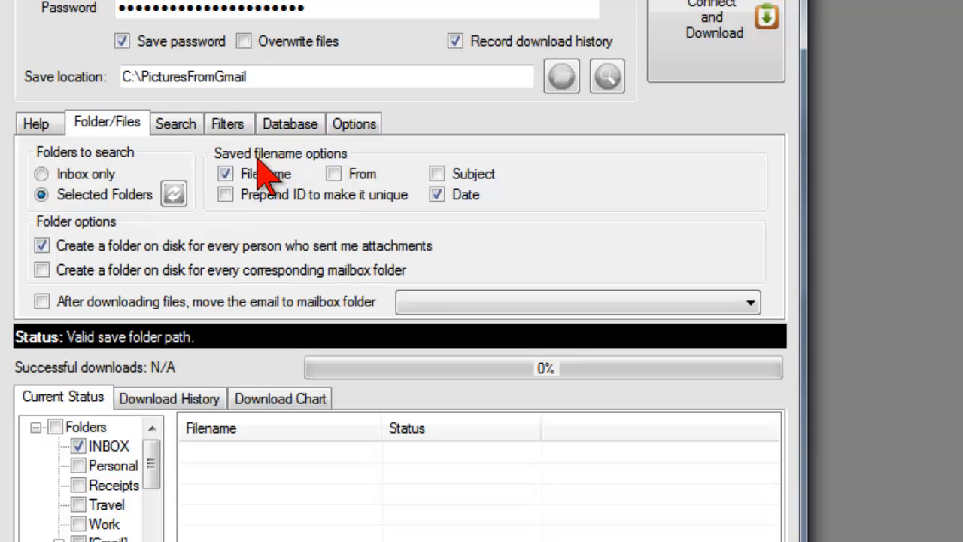
{"action": "mouse_move", "coordinate": [339, 169]}
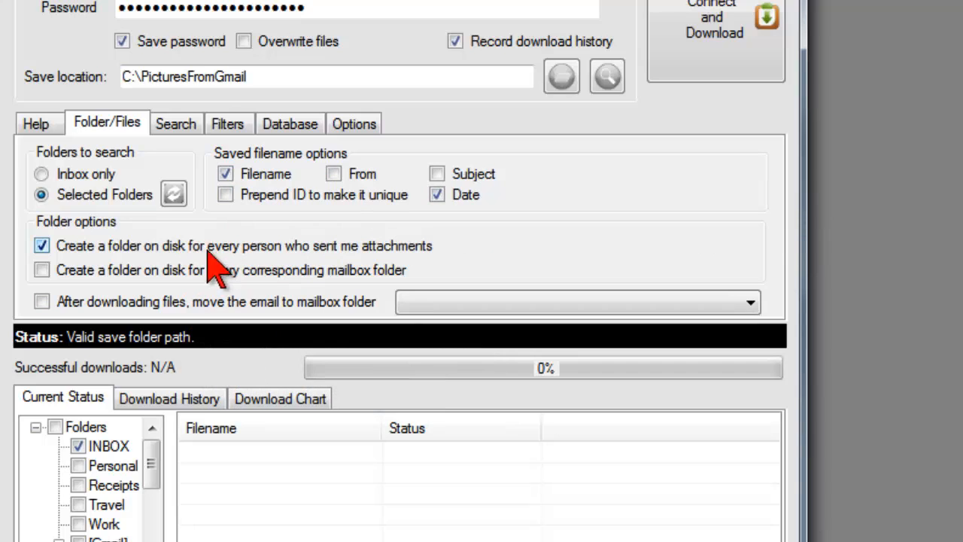
{"action": "mouse_move", "coordinate": [278, 256]}
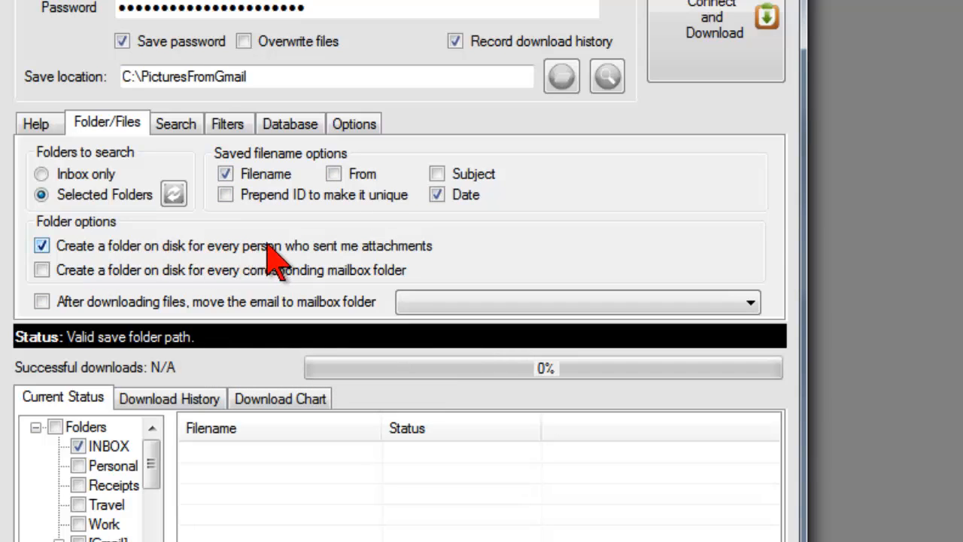
{"action": "mouse_move", "coordinate": [425, 271]}
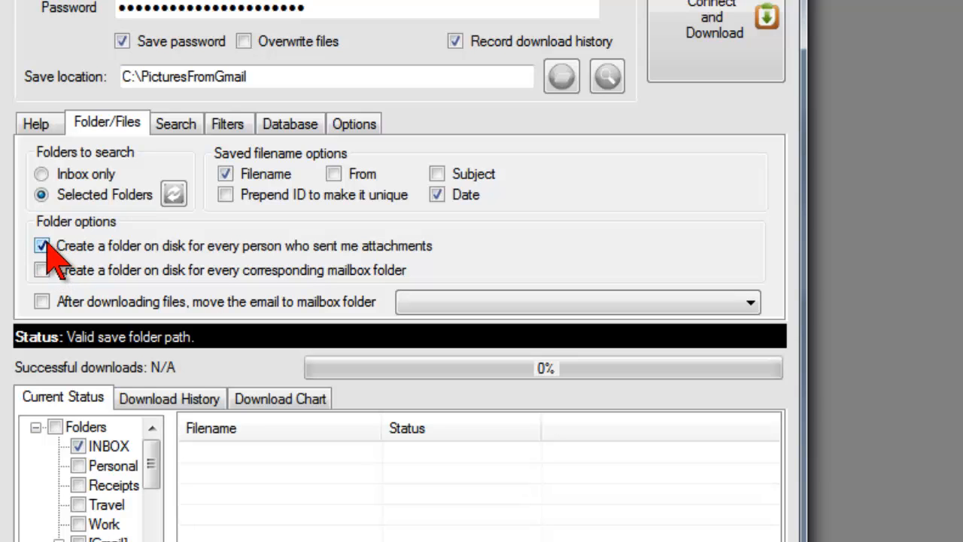
{"action": "mouse_move", "coordinate": [161, 255]}
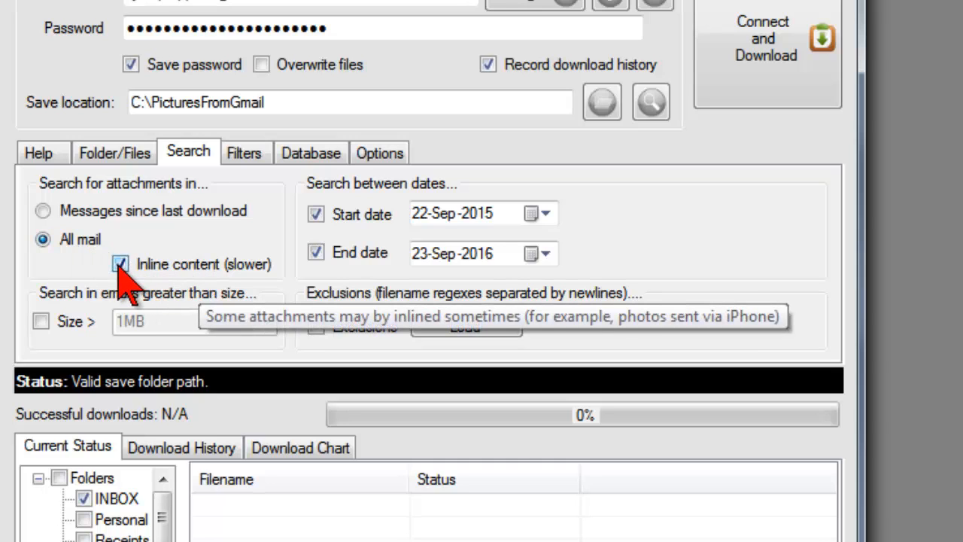
{"action": "mouse_move", "coordinate": [158, 286]}
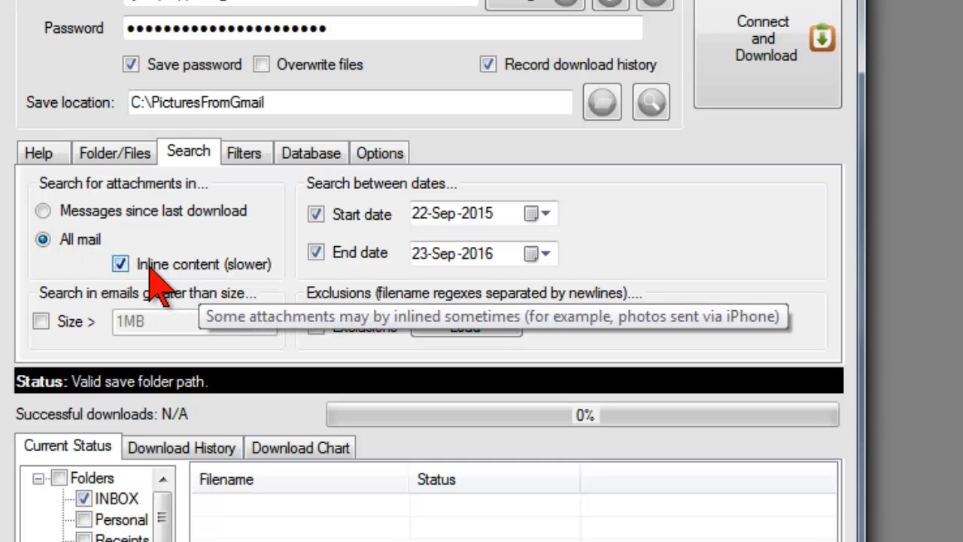
{"action": "mouse_move", "coordinate": [166, 286]}
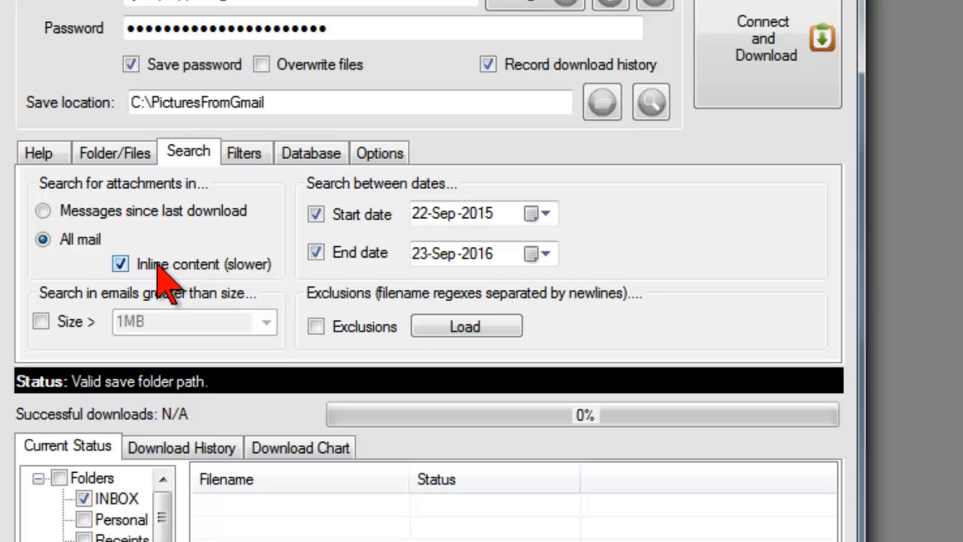
{"action": "mouse_move", "coordinate": [312, 259]}
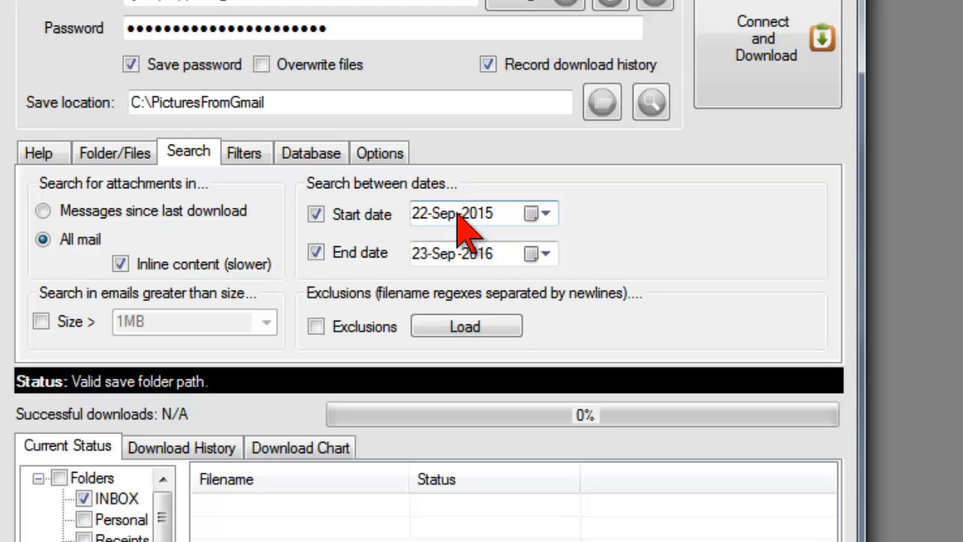
{"action": "mouse_move", "coordinate": [500, 237]}
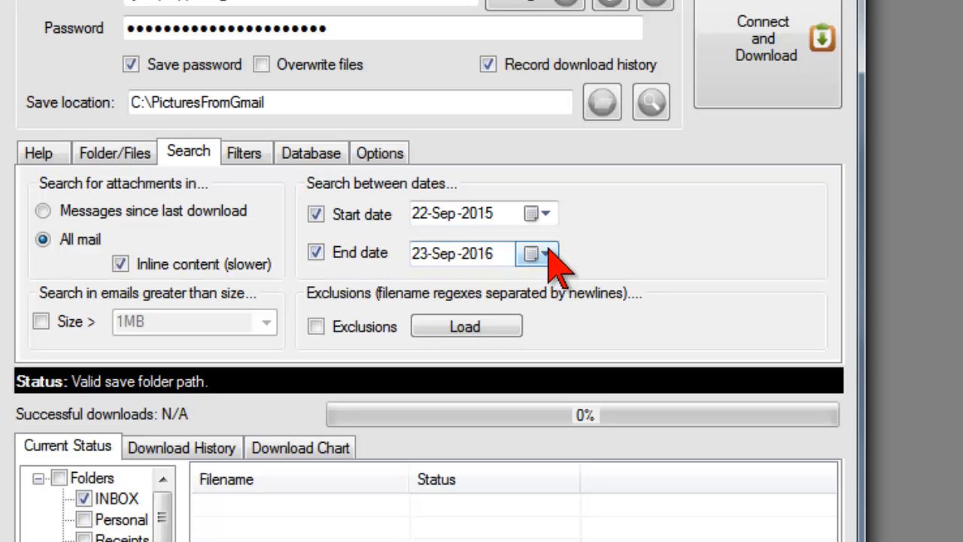
Step: Pick 27 in the End date calendar to set the end date to 27-Sep-2016
{"action": "left_click", "coordinate": [530, 254]}
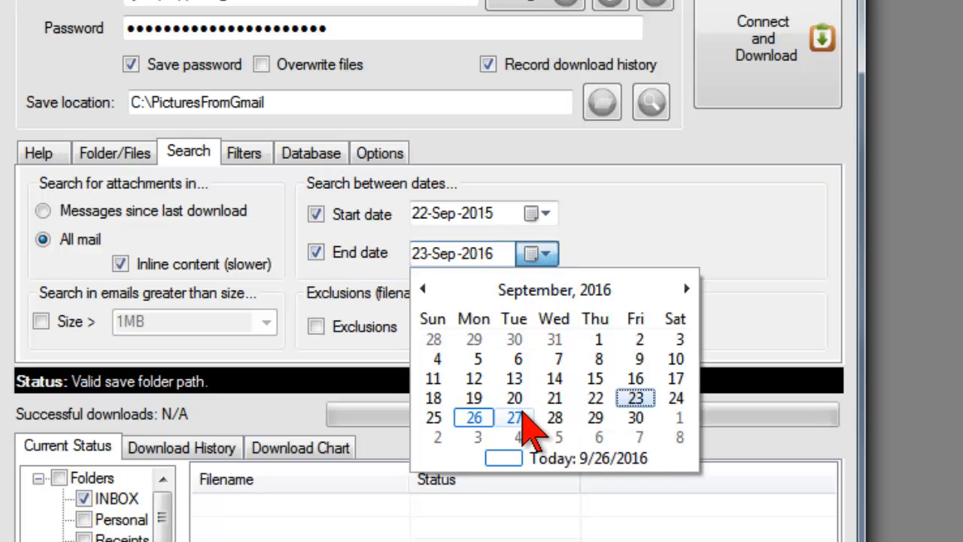
{"action": "left_click", "coordinate": [514, 417]}
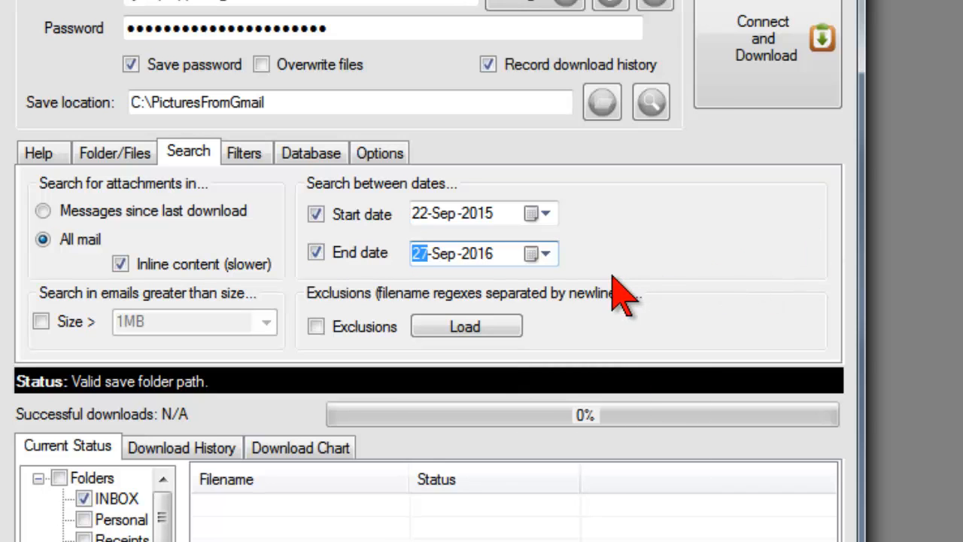
{"action": "mouse_move", "coordinate": [568, 346]}
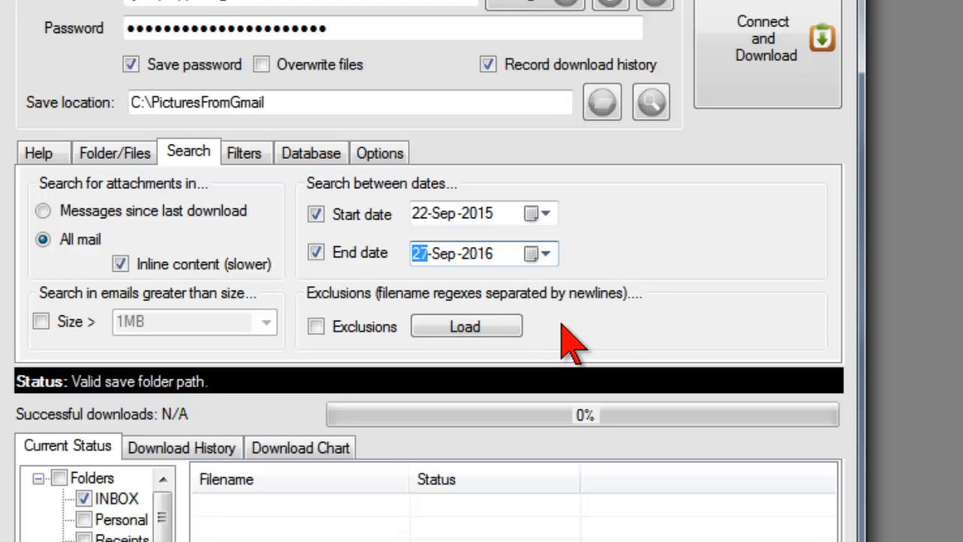
{"action": "mouse_move", "coordinate": [452, 308]}
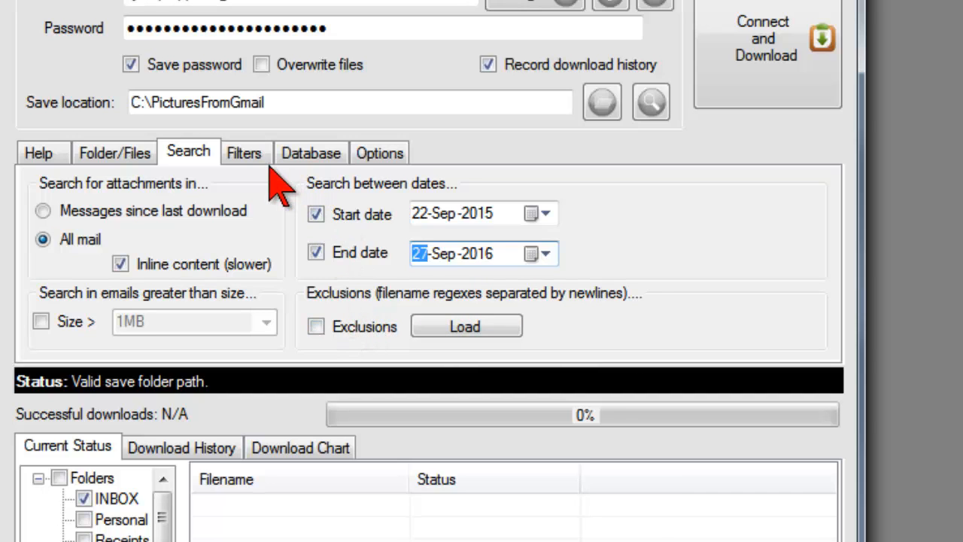
Step: On the Filters tab, untick and re-tick Documents and Music, then show the Database tab
{"action": "left_click", "coordinate": [243, 153]}
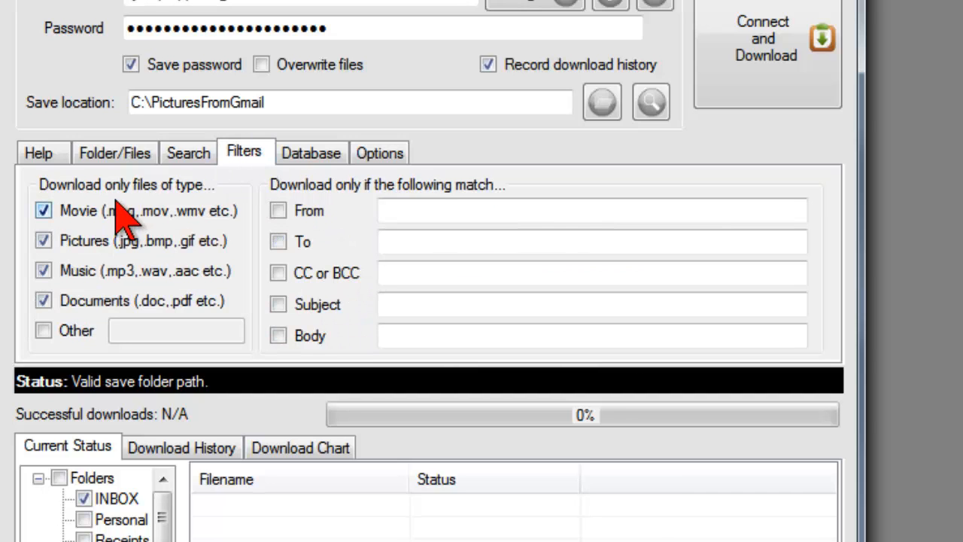
{"action": "mouse_move", "coordinate": [147, 203]}
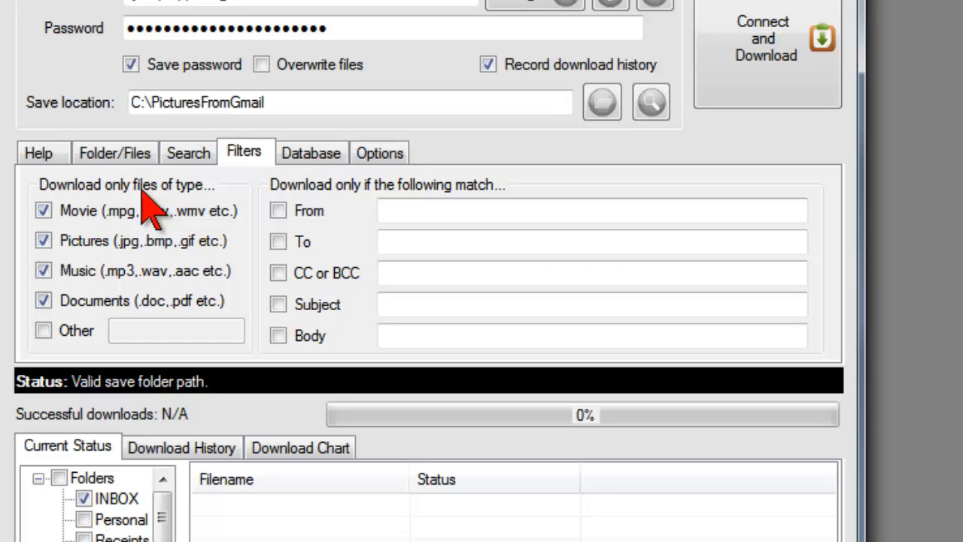
{"action": "mouse_move", "coordinate": [218, 271]}
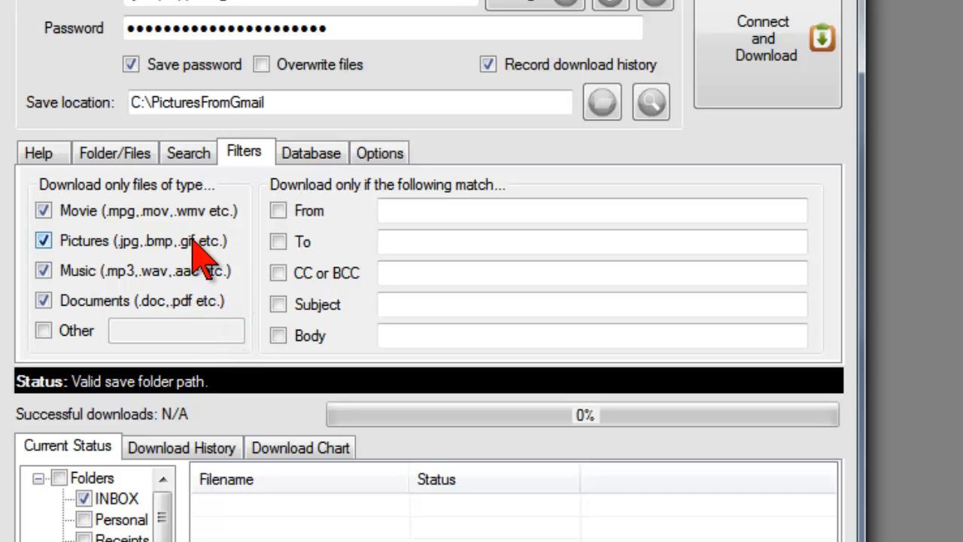
{"action": "mouse_move", "coordinate": [188, 248]}
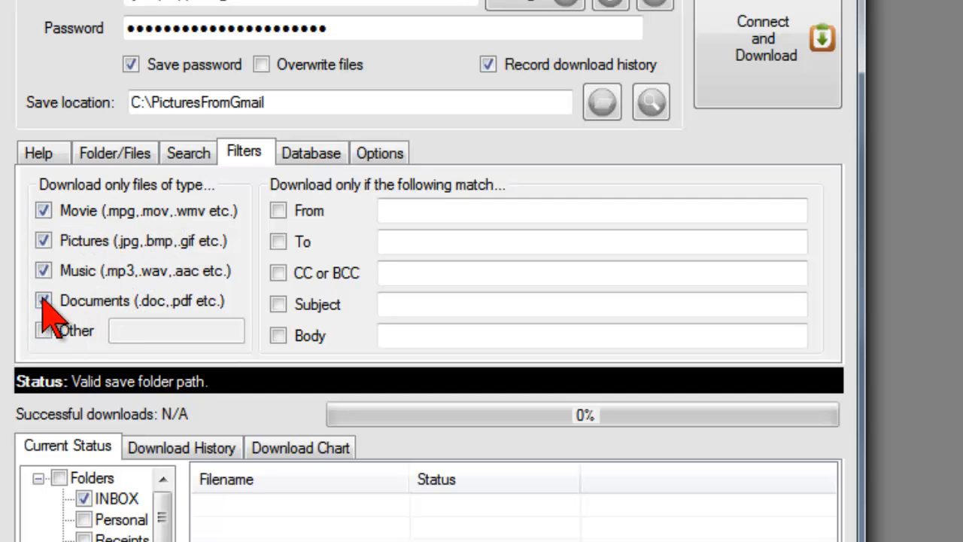
{"action": "left_click", "coordinate": [43, 300]}
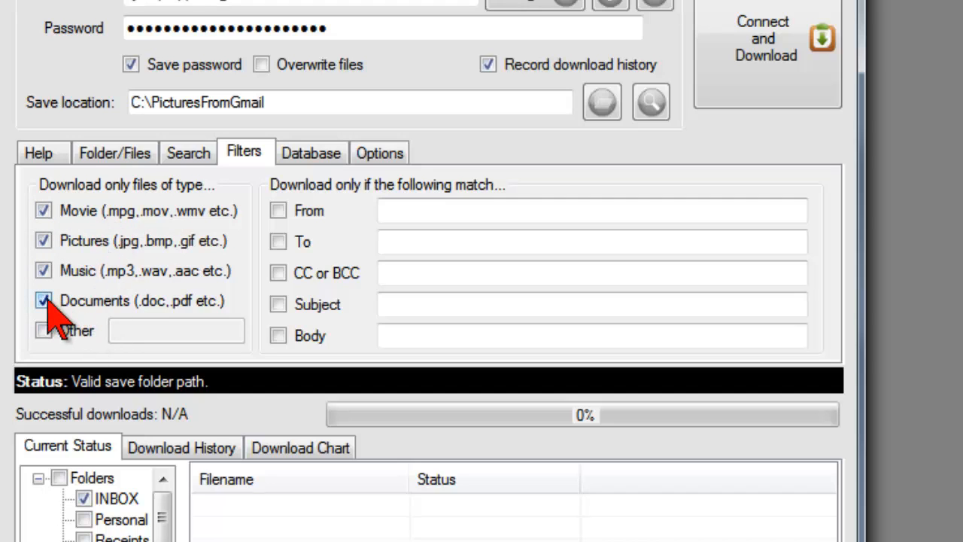
{"action": "left_click", "coordinate": [43, 300]}
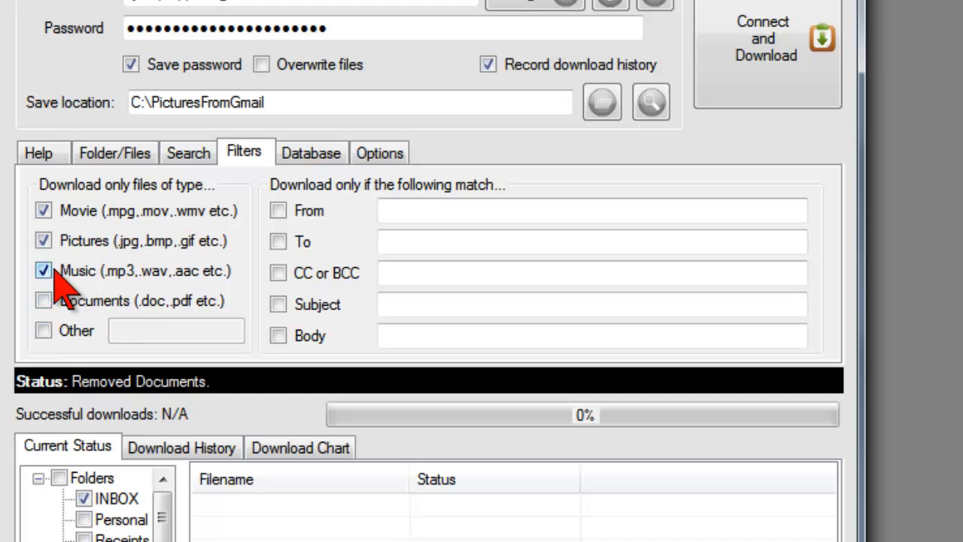
{"action": "left_click", "coordinate": [42, 270]}
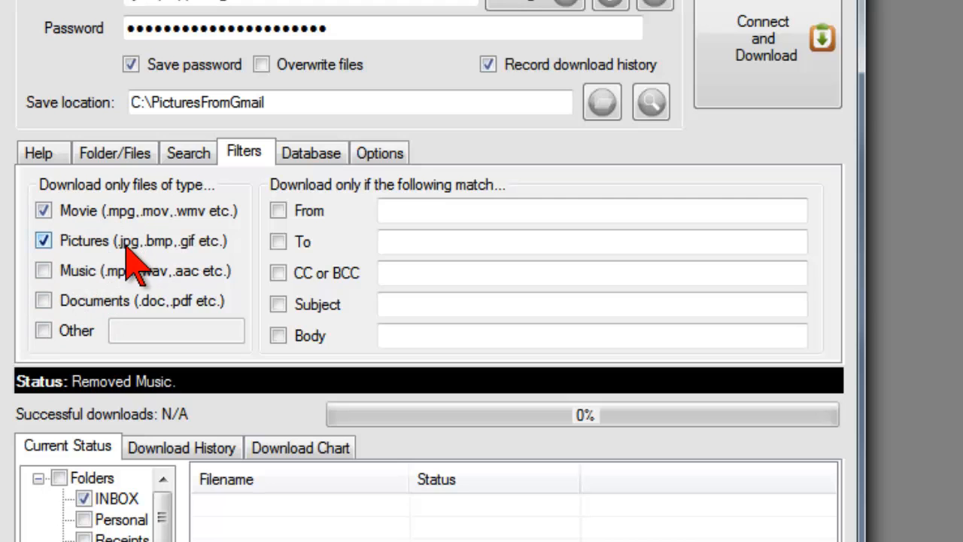
{"action": "left_click", "coordinate": [43, 271]}
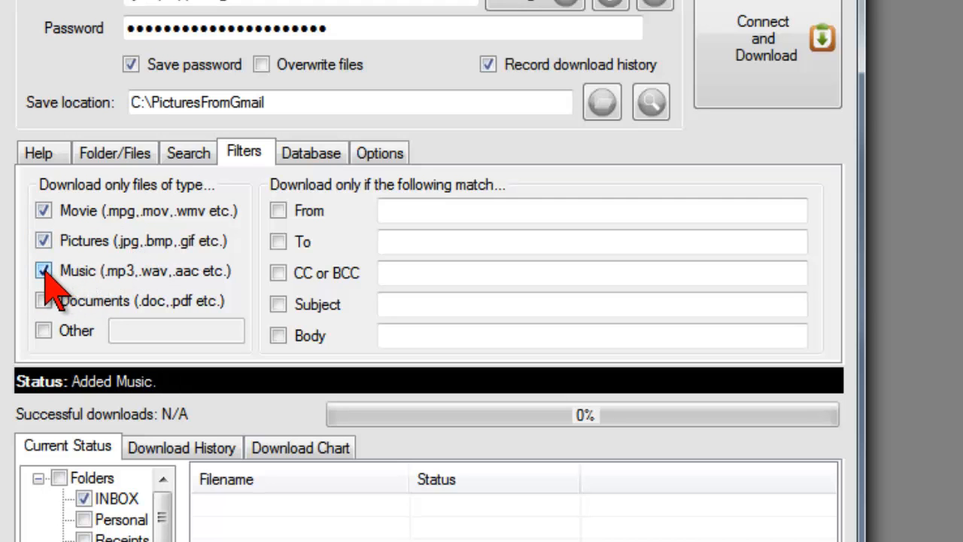
{"action": "left_click", "coordinate": [43, 300]}
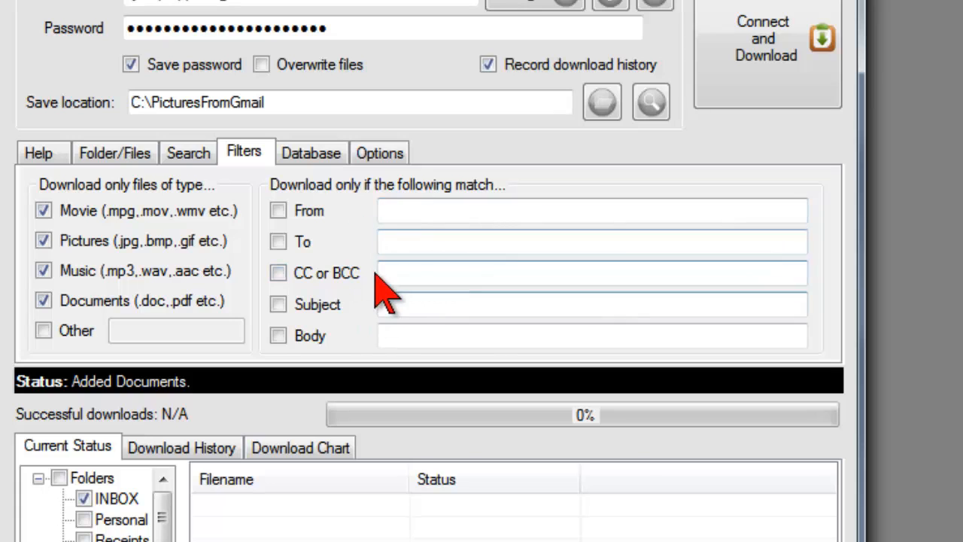
{"action": "left_click", "coordinate": [310, 151]}
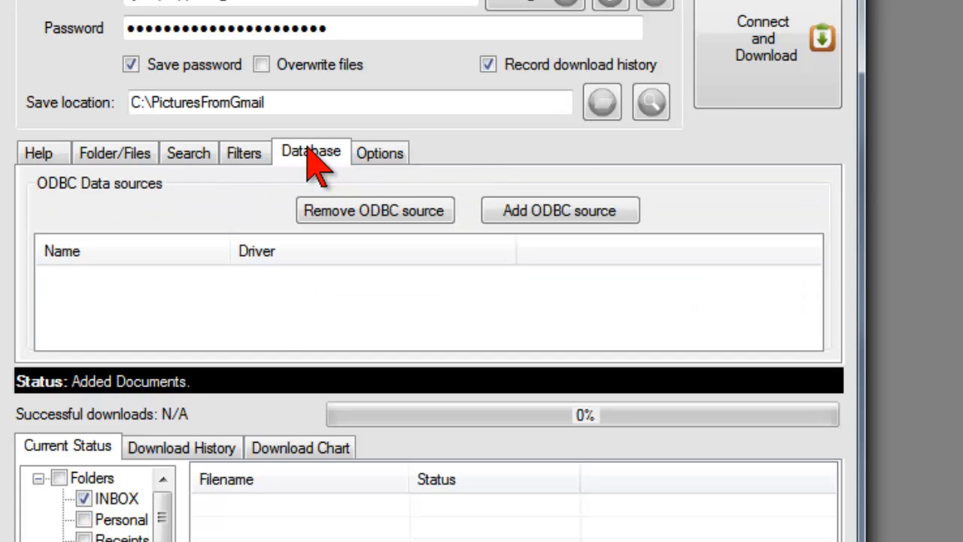
Step: Check the Options tab's Schedule settings, leaving automatic download set to None
{"action": "left_click", "coordinate": [379, 151]}
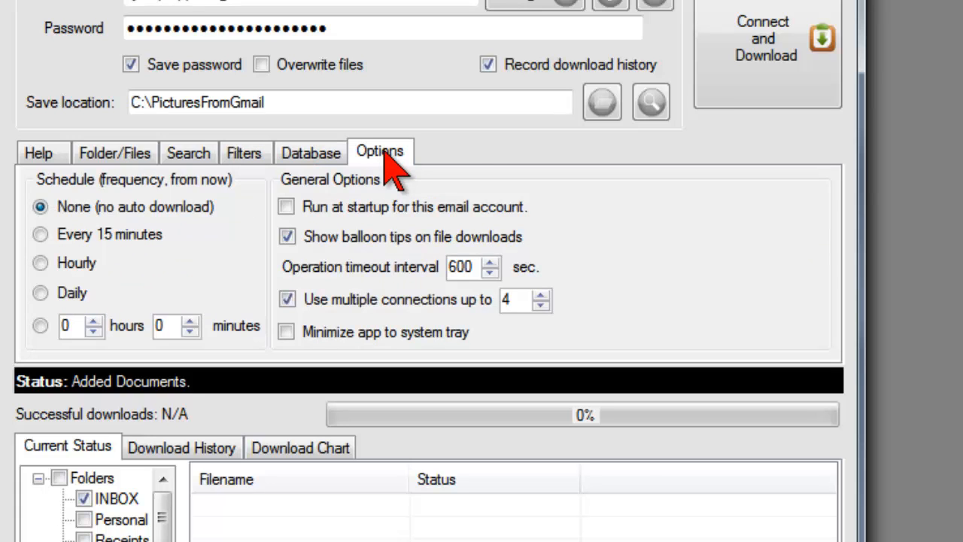
{"action": "mouse_move", "coordinate": [120, 259]}
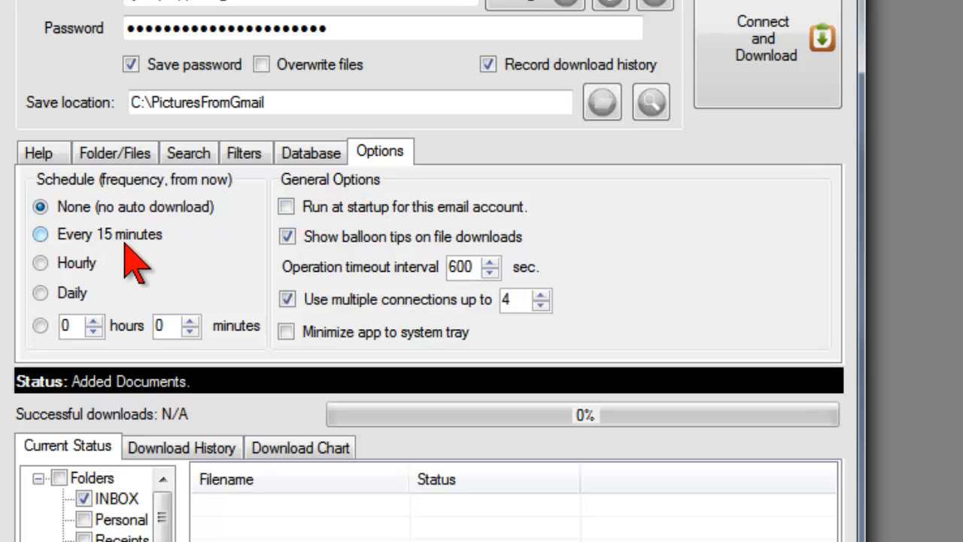
{"action": "mouse_move", "coordinate": [139, 316]}
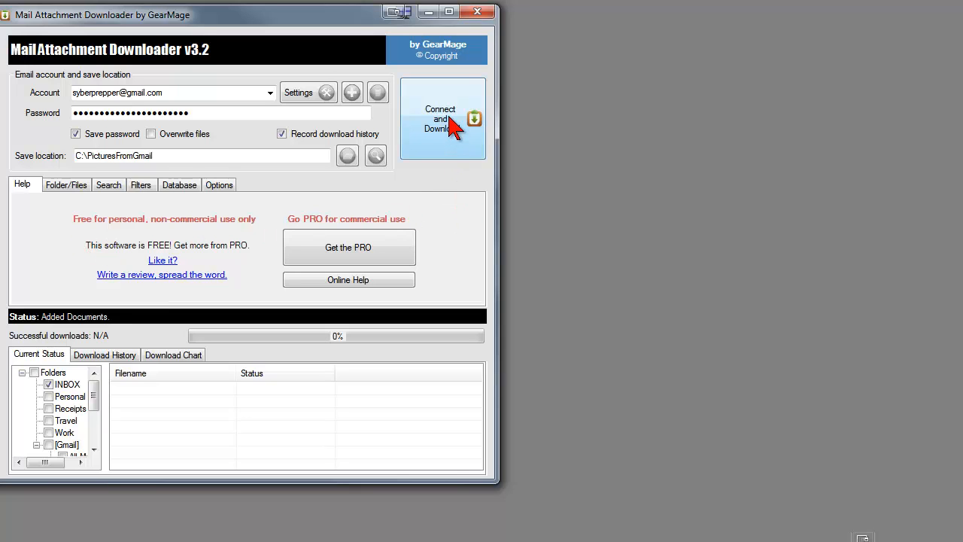
Step: Run Connect and Download, retrying after the login failure until 6 new files download
{"action": "left_click", "coordinate": [440, 118]}
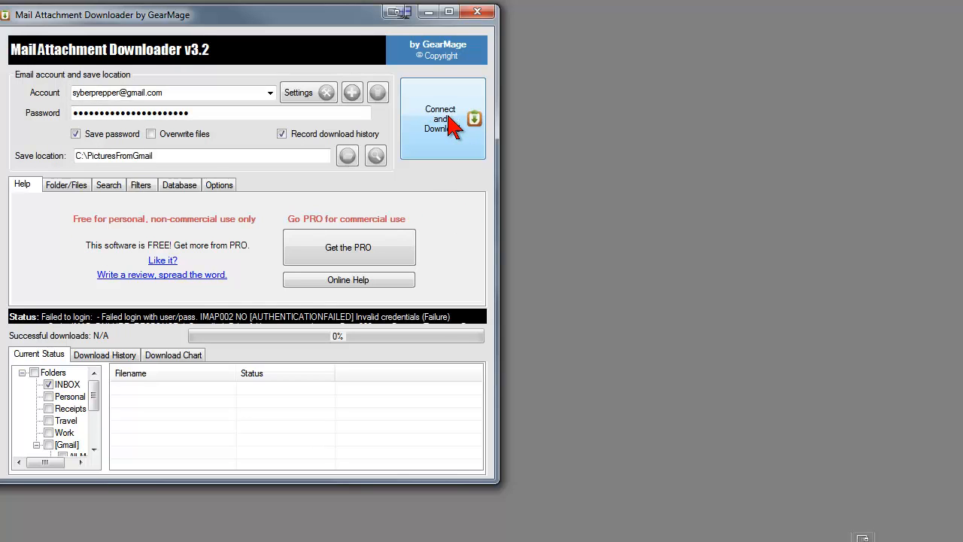
{"action": "left_click", "coordinate": [442, 118]}
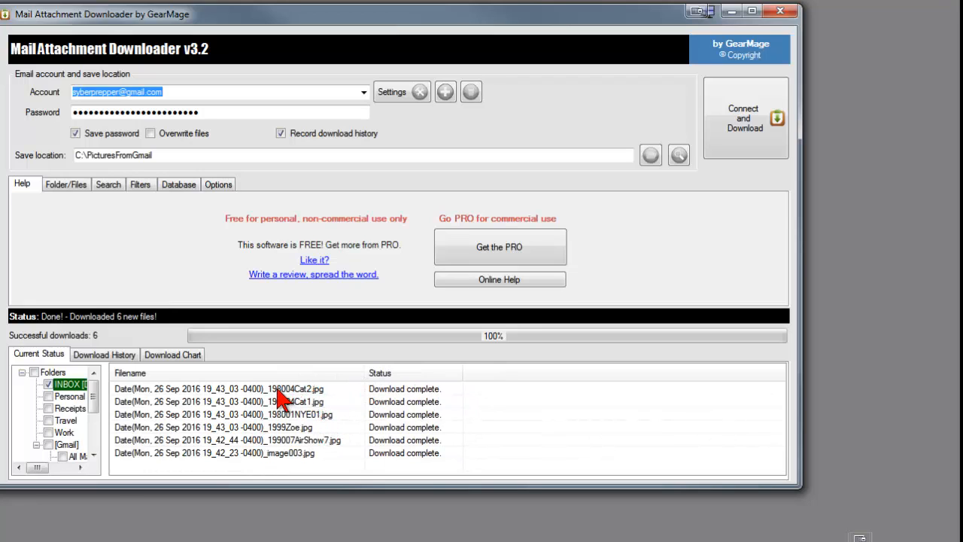
{"action": "mouse_move", "coordinate": [310, 435]}
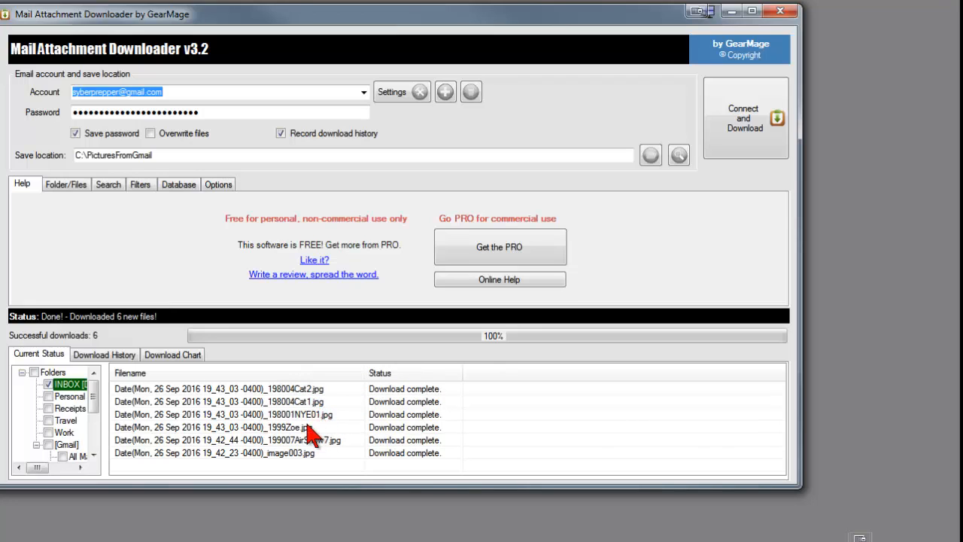
{"action": "mouse_move", "coordinate": [308, 460]}
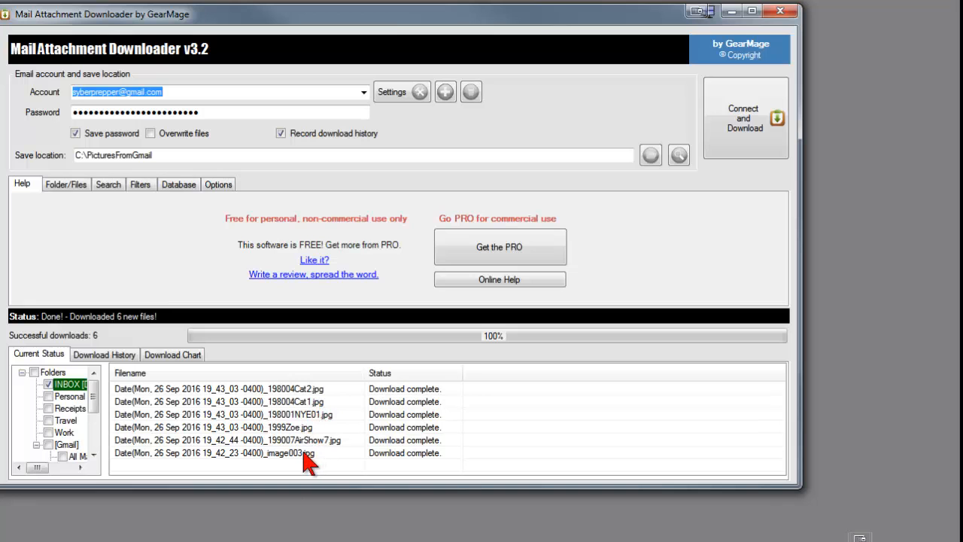
{"action": "mouse_move", "coordinate": [248, 500]}
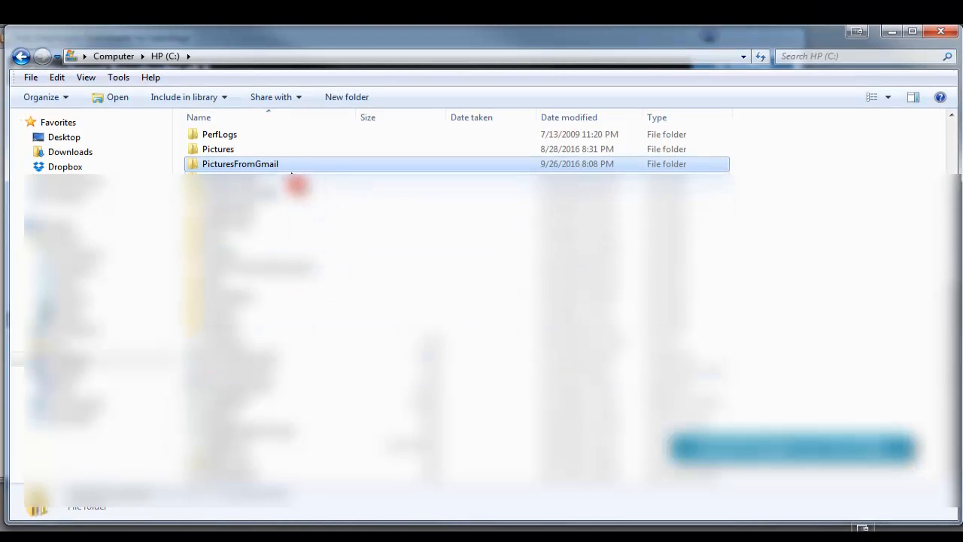
Step: Open PicturesFromGmail's SyberPrepper (gmail) subfolder, view pictures as Large Icons, and open the volcano picture
{"action": "double_click", "coordinate": [240, 164]}
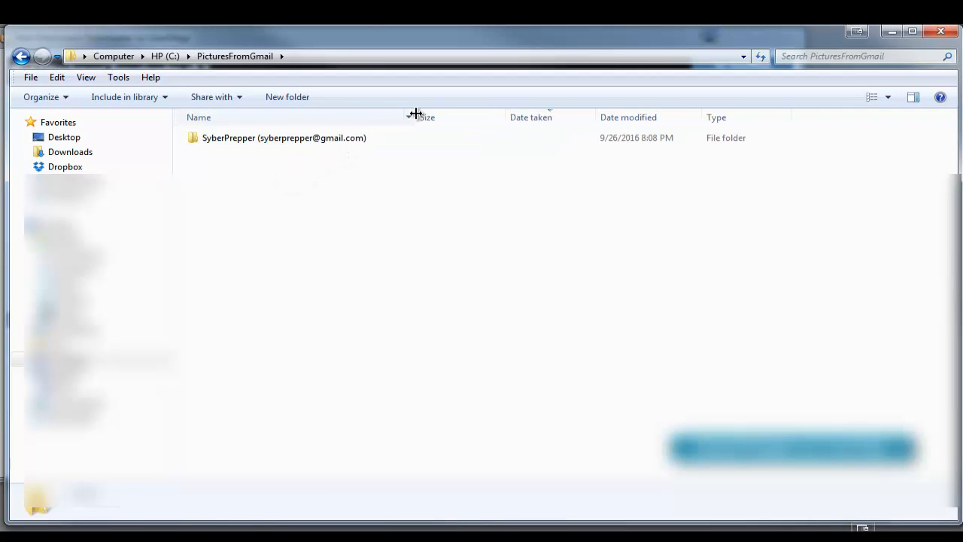
{"action": "double_click", "coordinate": [283, 138]}
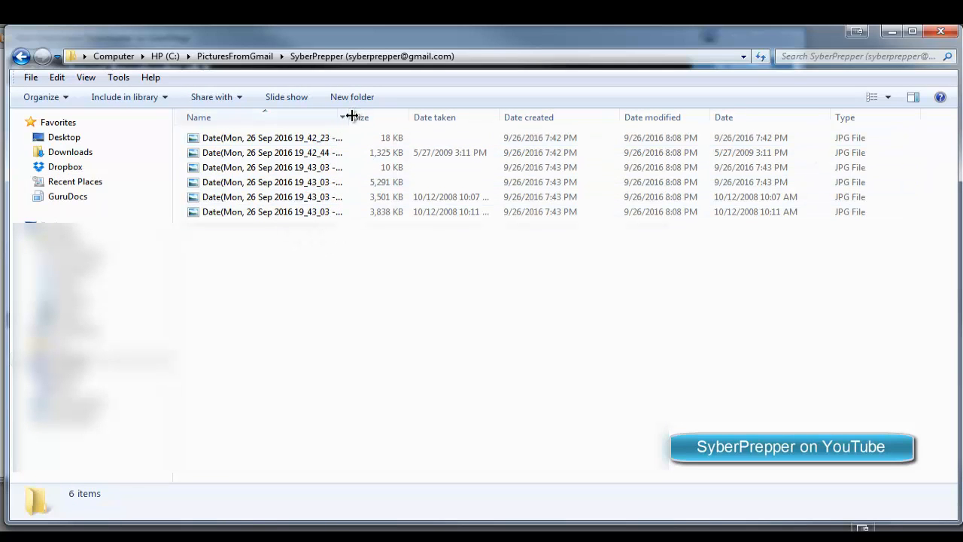
{"action": "left_click_drag", "start_coordinate": [346, 116], "coordinate": [474, 117]}
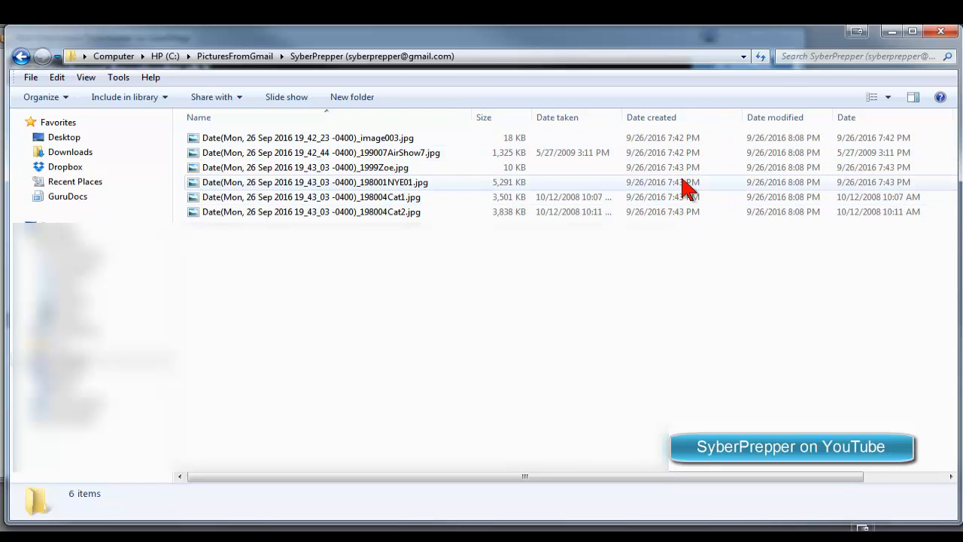
{"action": "mouse_move", "coordinate": [722, 188]}
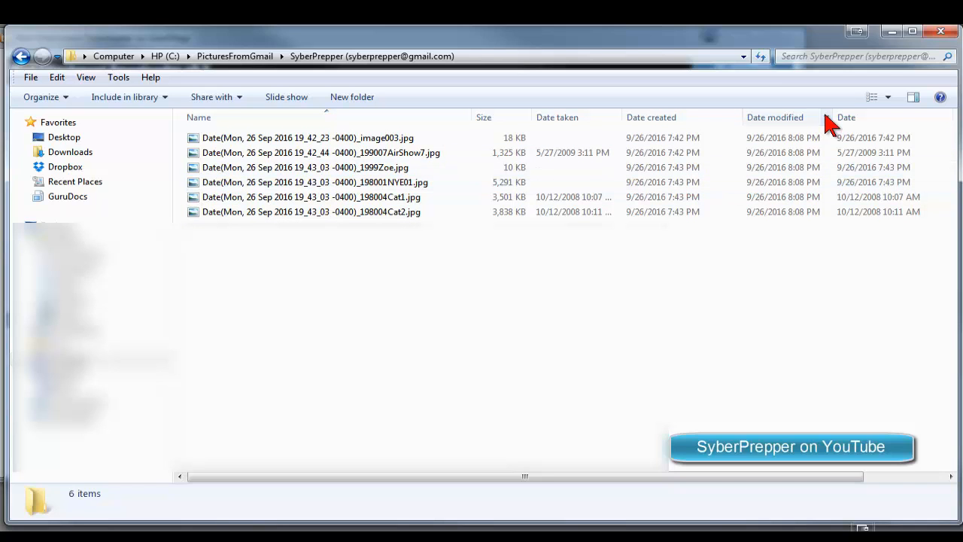
{"action": "left_click", "coordinate": [888, 96]}
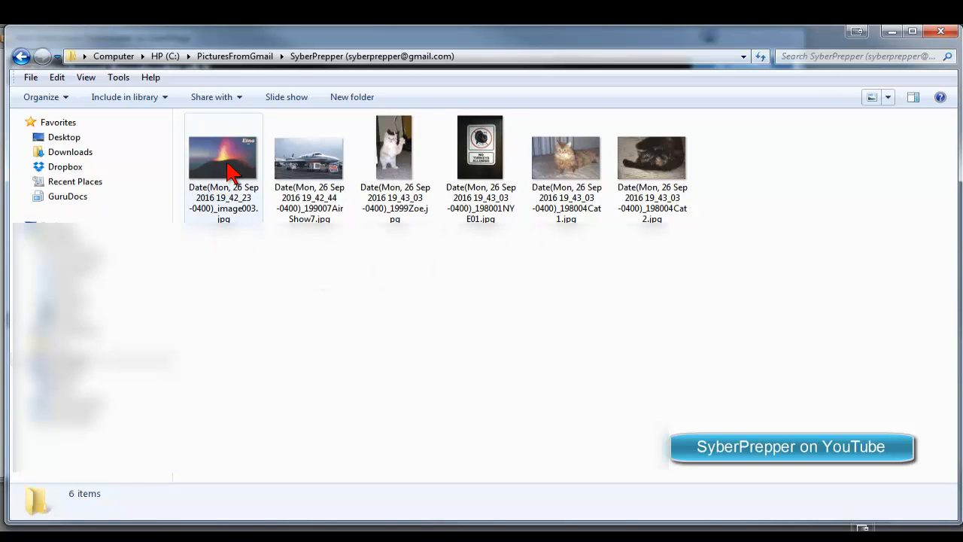
{"action": "mouse_move", "coordinate": [223, 158]}
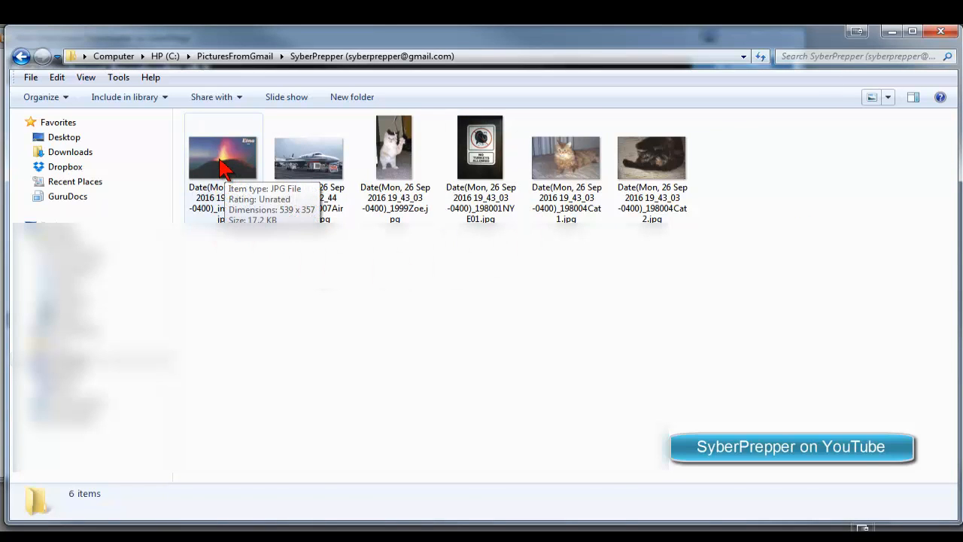
{"action": "double_click", "coordinate": [223, 155]}
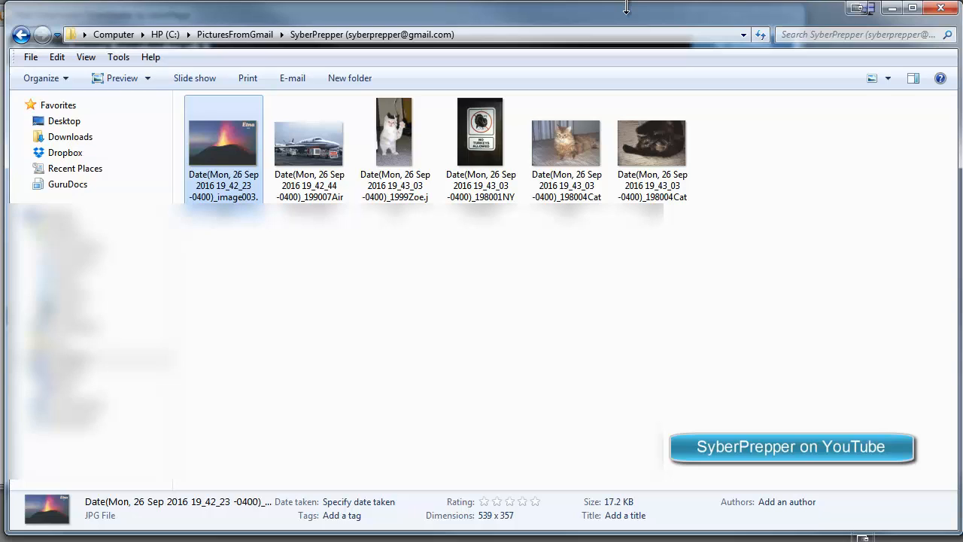
{"action": "mouse_move", "coordinate": [623, 17]}
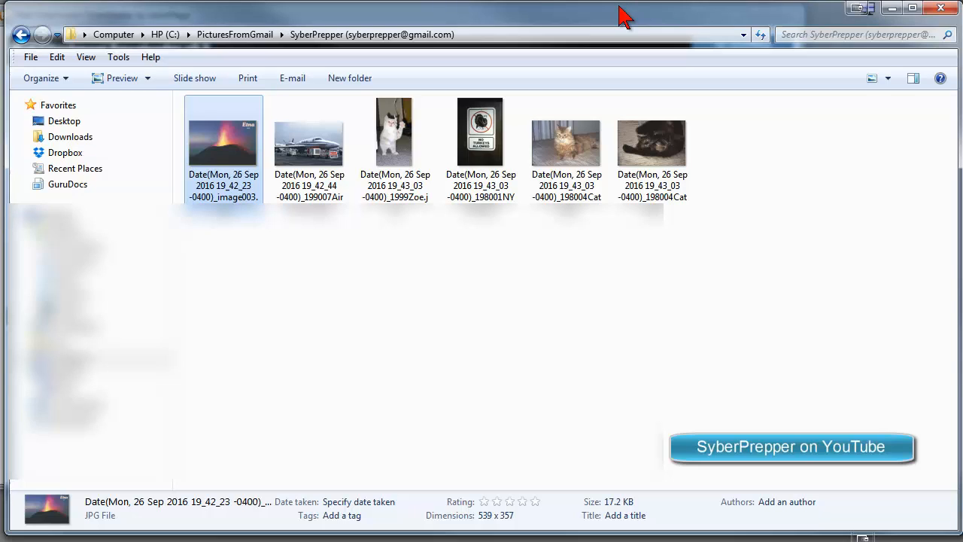